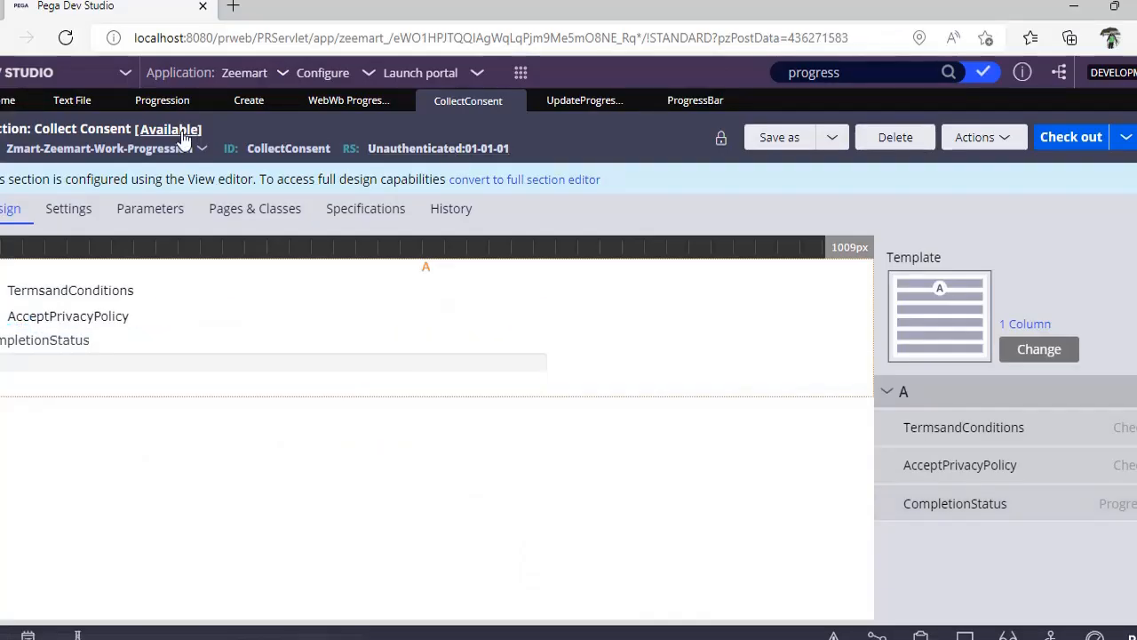
- Run a new Progression case with Name 'Krishna' and Gender Male
{"action": "left_click", "coordinate": [161, 100]}
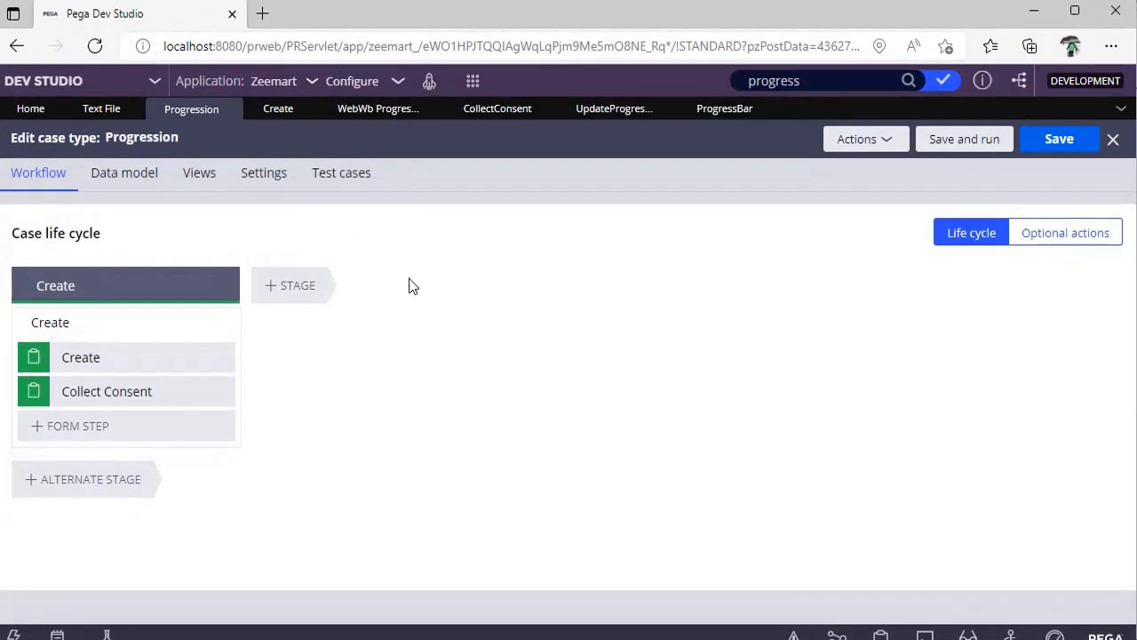
{"action": "mouse_move", "coordinate": [243, 382]}
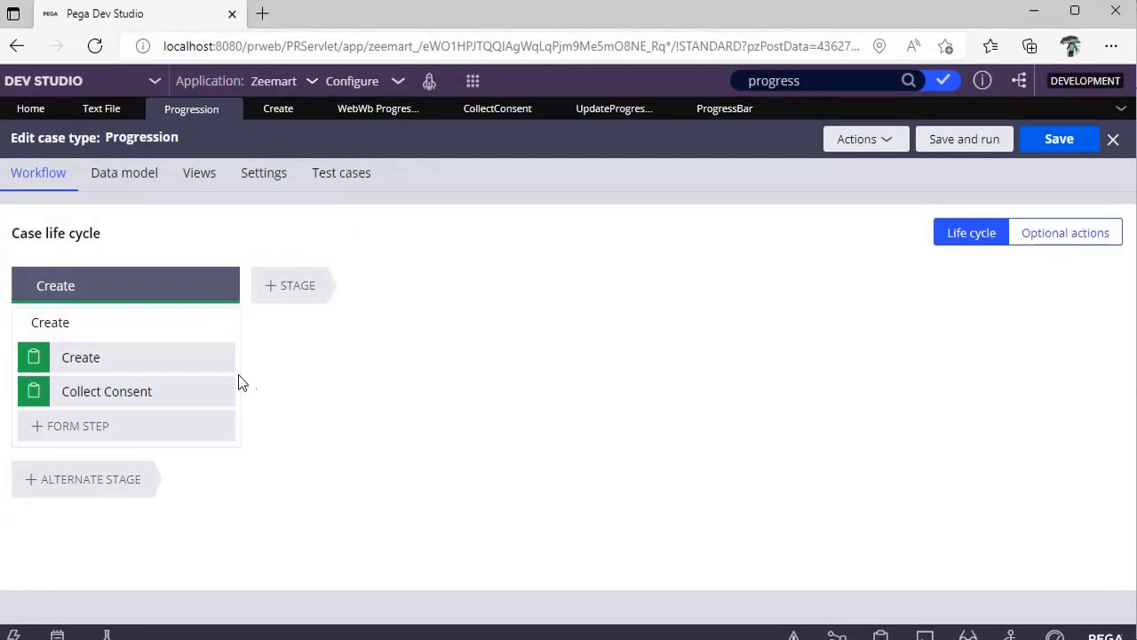
{"action": "mouse_move", "coordinate": [963, 138]}
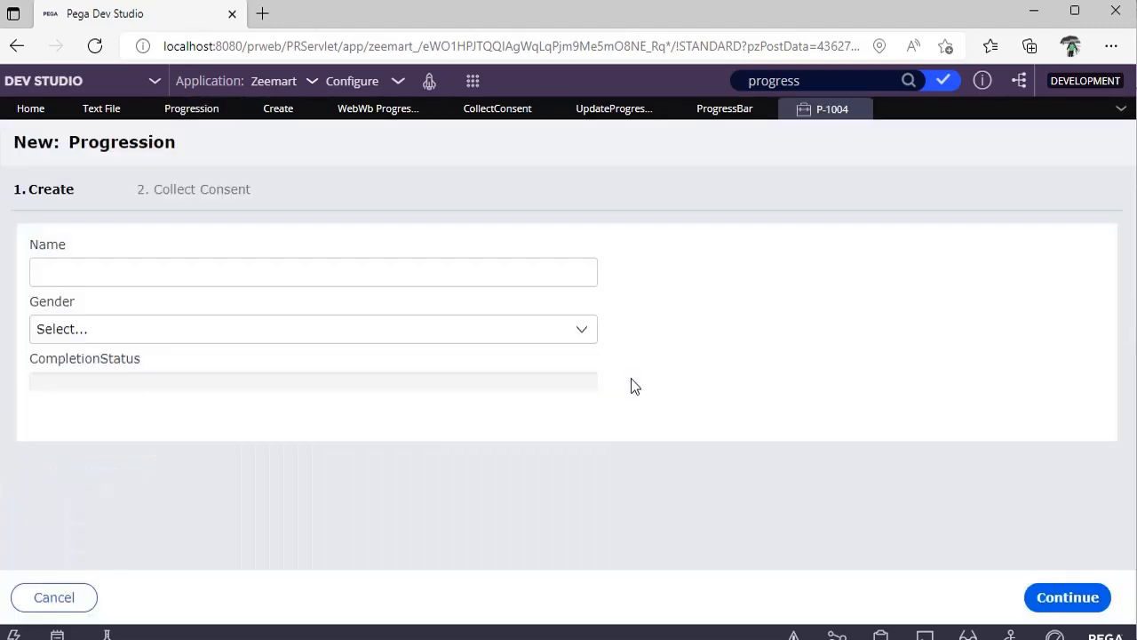
{"action": "left_click", "coordinate": [313, 272]}
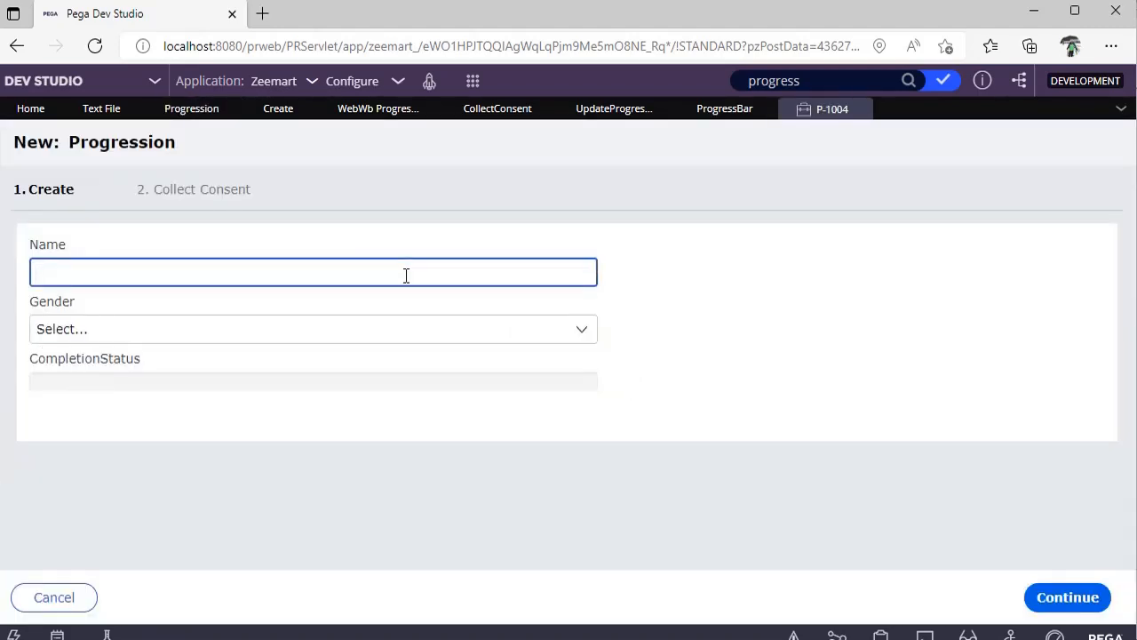
{"action": "type", "text": "Krishna"}
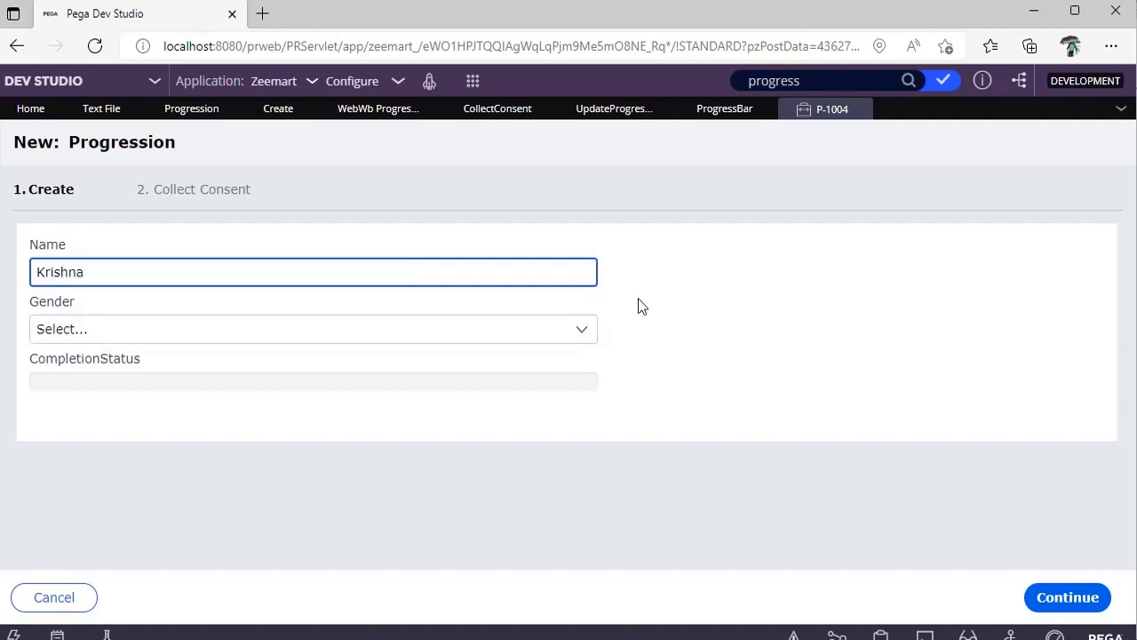
{"action": "left_click", "coordinate": [313, 329]}
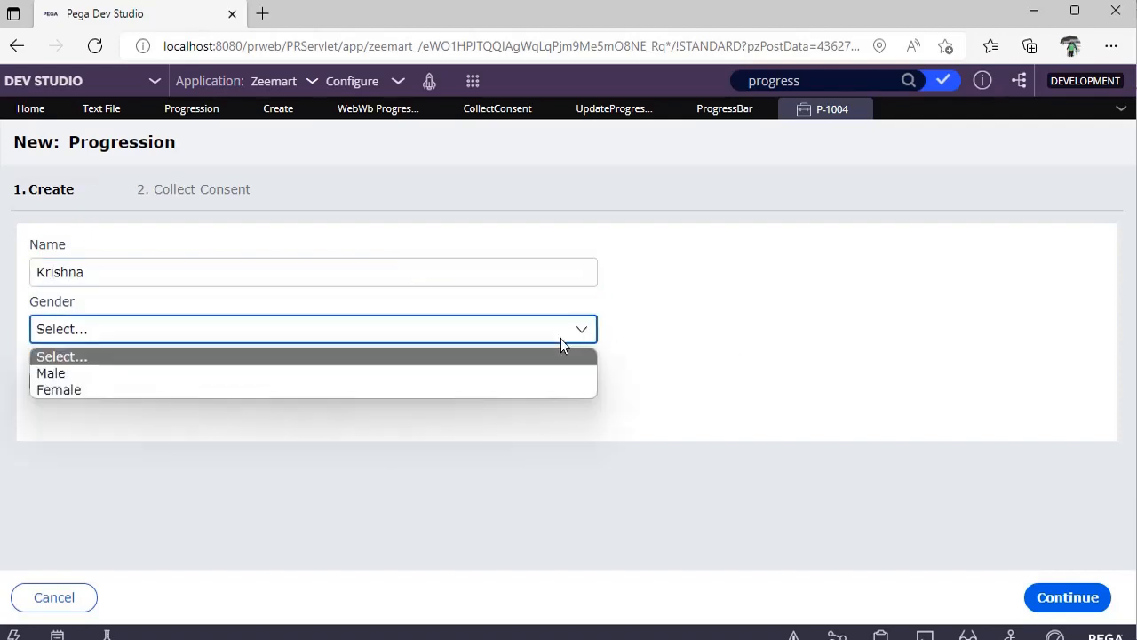
{"action": "left_click", "coordinate": [50, 373]}
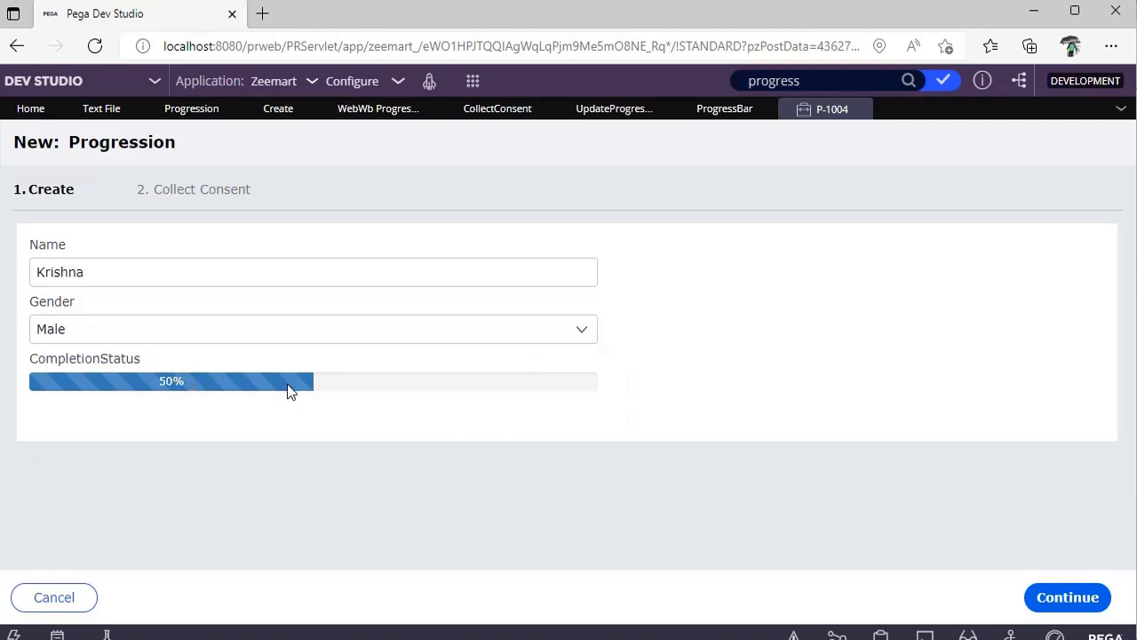
{"action": "mouse_move", "coordinate": [1066, 598]}
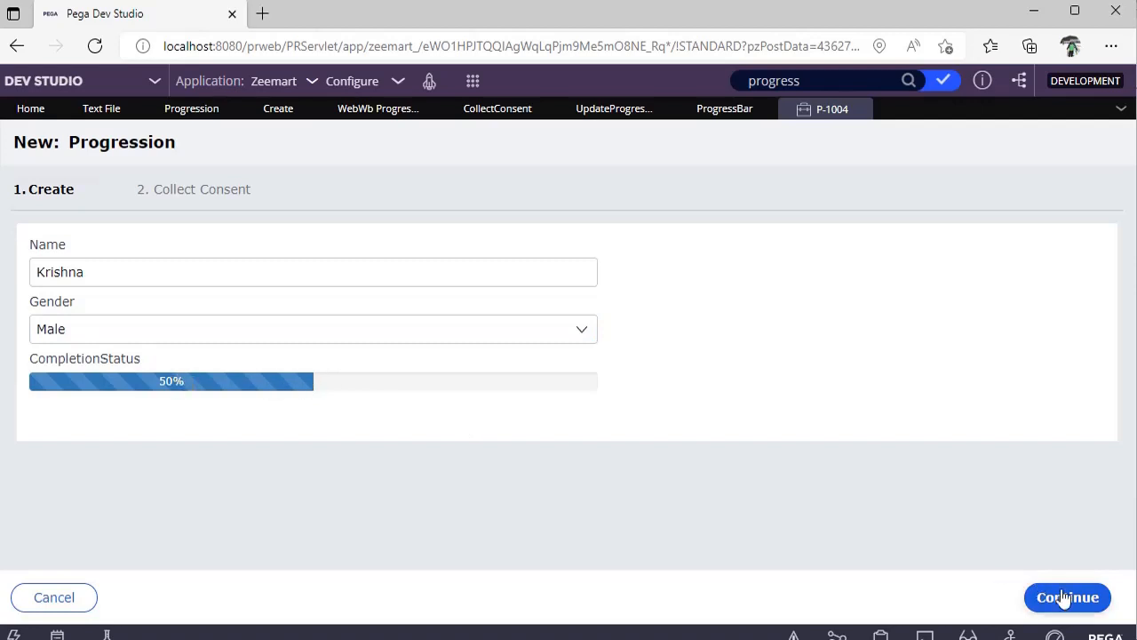
- Continue to the consent step and accept both TermsandConditions and AcceptPrivacyPolicy
{"action": "left_click", "coordinate": [1067, 598]}
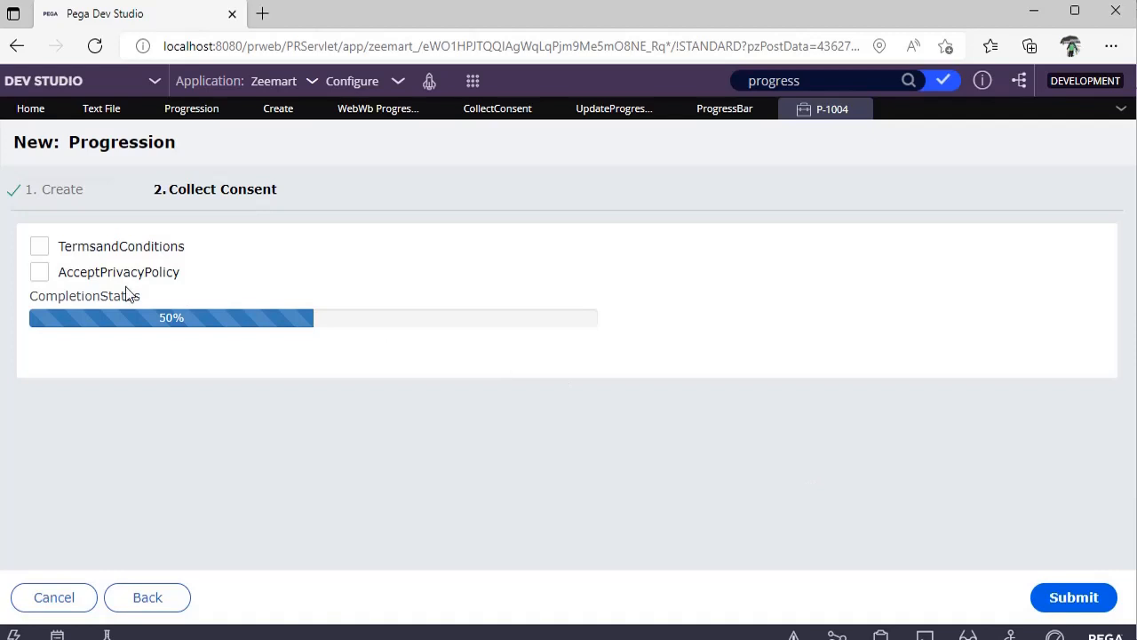
{"action": "left_click", "coordinate": [39, 245]}
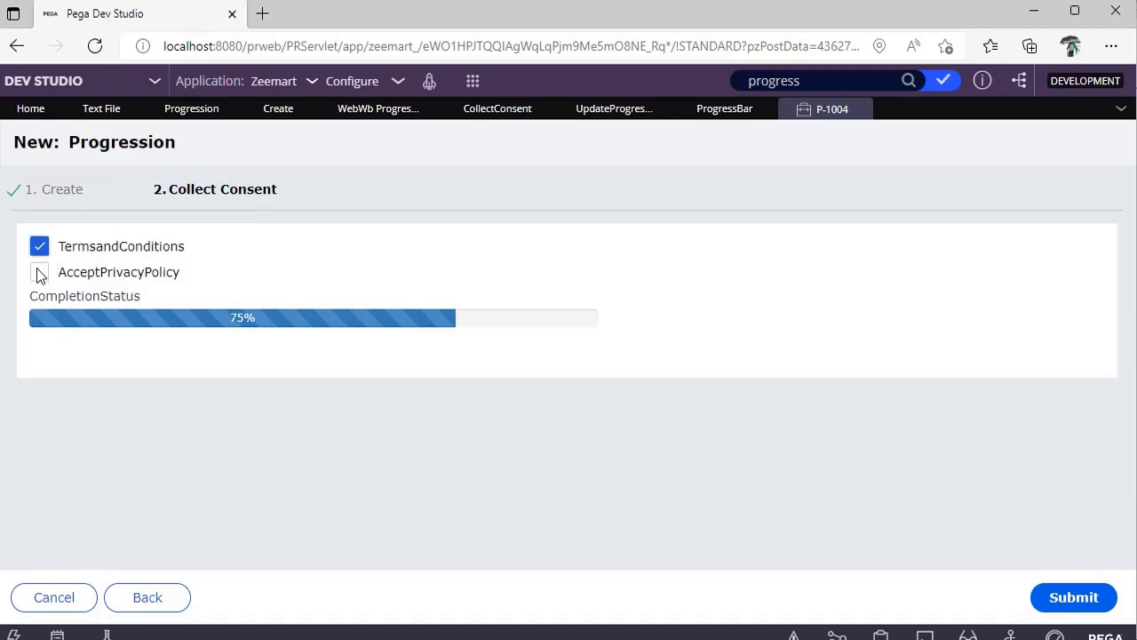
{"action": "left_click", "coordinate": [40, 272]}
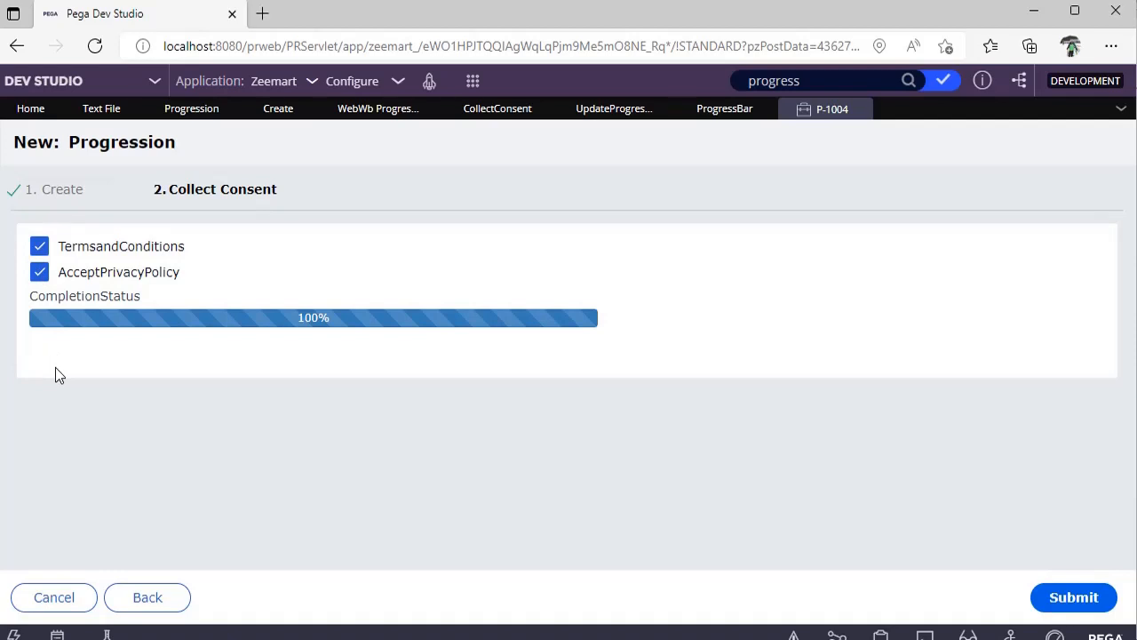
{"action": "mouse_move", "coordinate": [973, 413]}
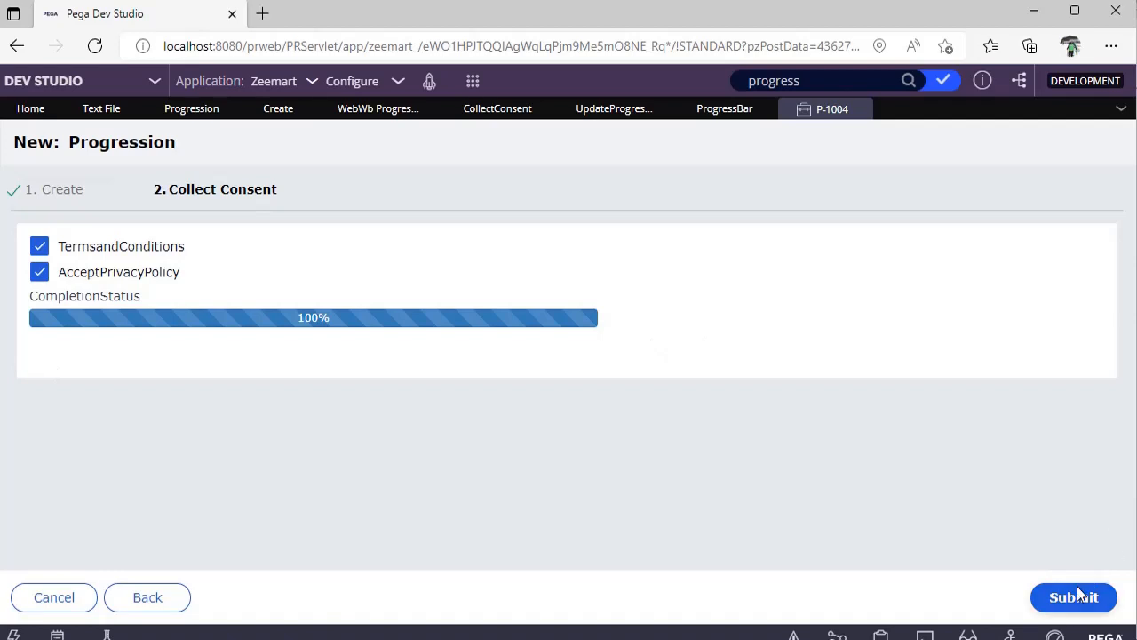
- Submit the completed Progression case at 100% completion
{"action": "left_click", "coordinate": [1074, 597]}
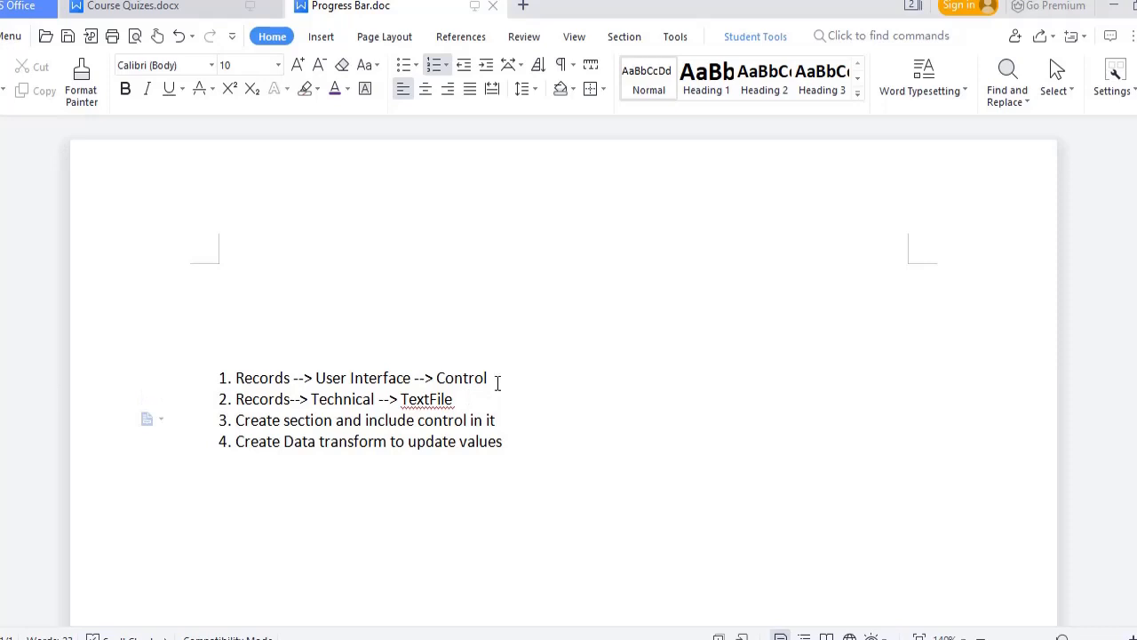
{"action": "mouse_move", "coordinate": [498, 420]}
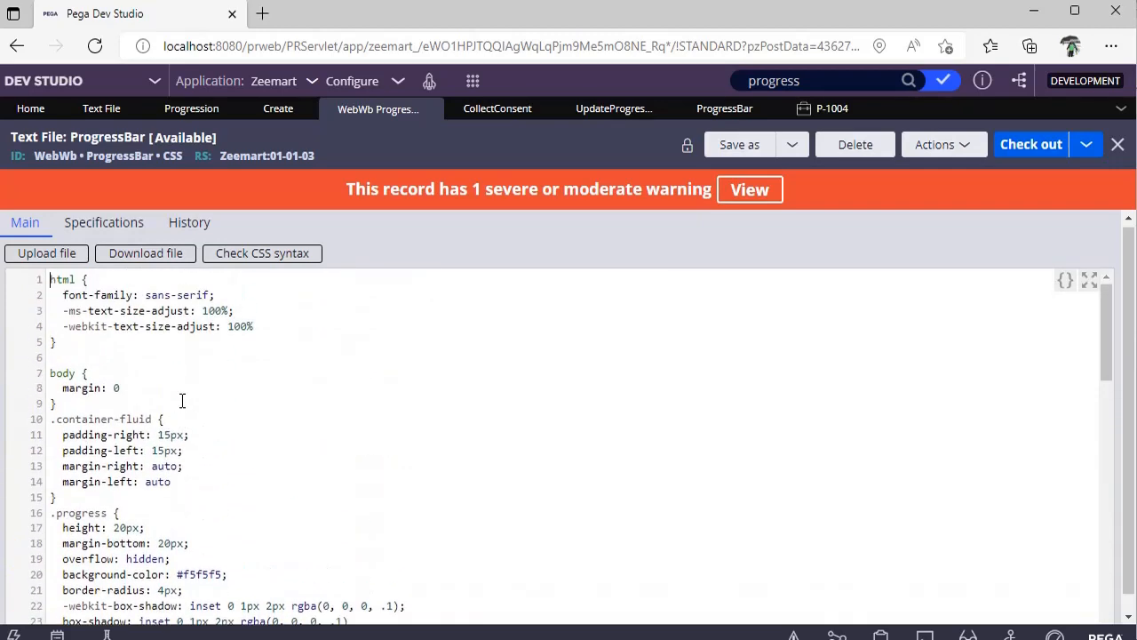
- Review the .progress-bar, .progress-bar-striped and .active rules, selecting the background-color value
{"action": "scroll", "scroll_direction": "down", "scroll_amount": 3}
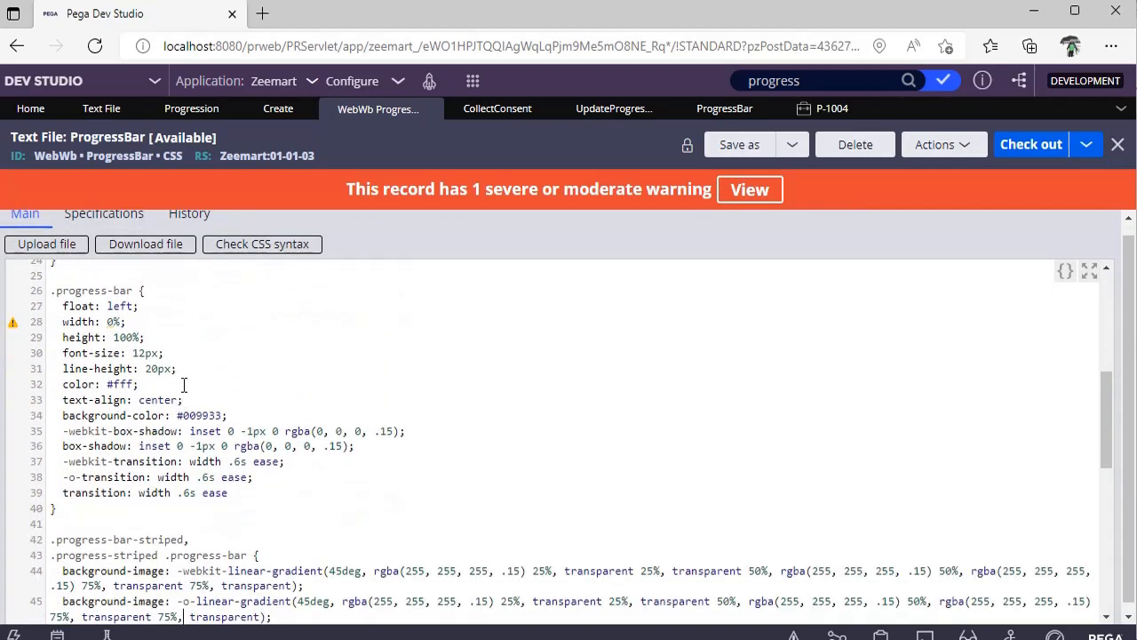
{"action": "double_click", "coordinate": [199, 416]}
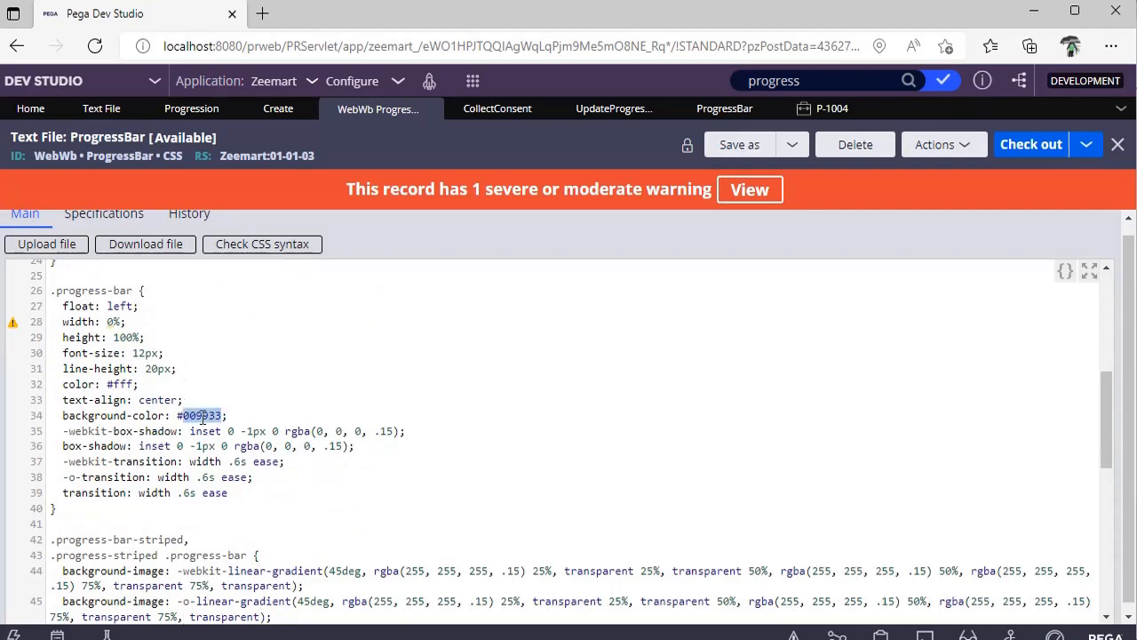
{"action": "left_click", "coordinate": [203, 416]}
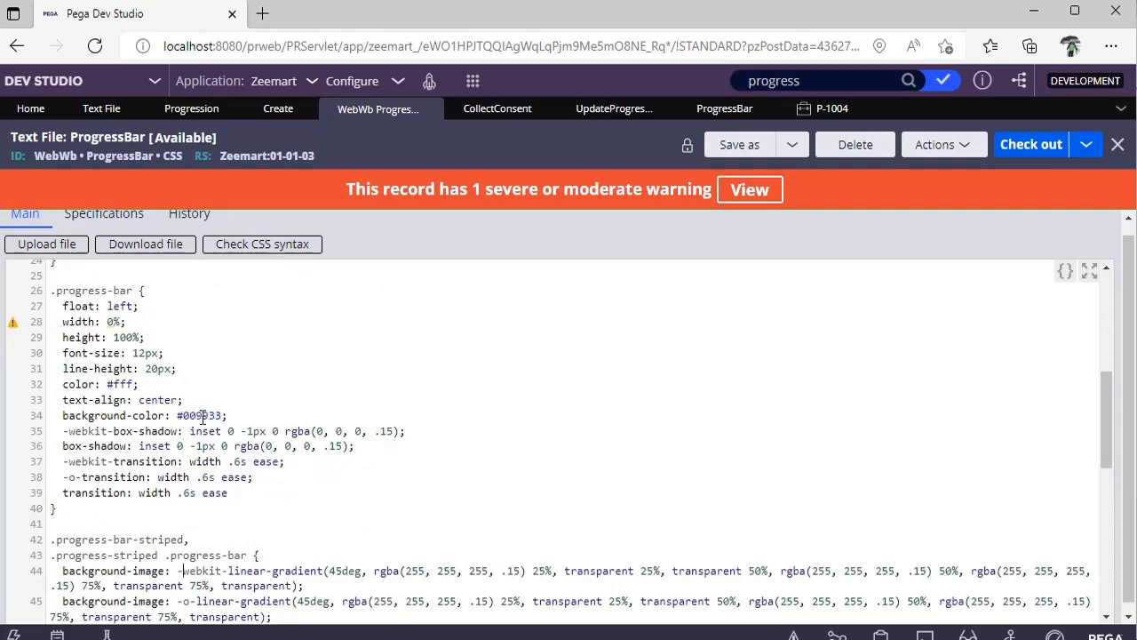
{"action": "scroll", "scroll_direction": "down", "scroll_amount": 3}
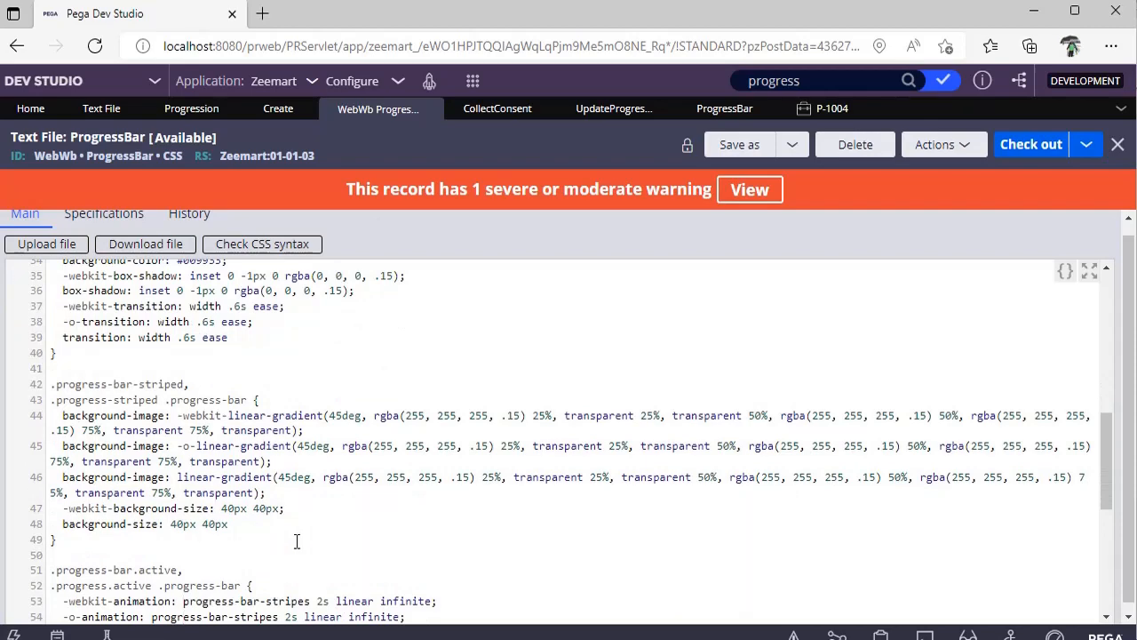
{"action": "scroll", "scroll_direction": "down", "scroll_amount": 3}
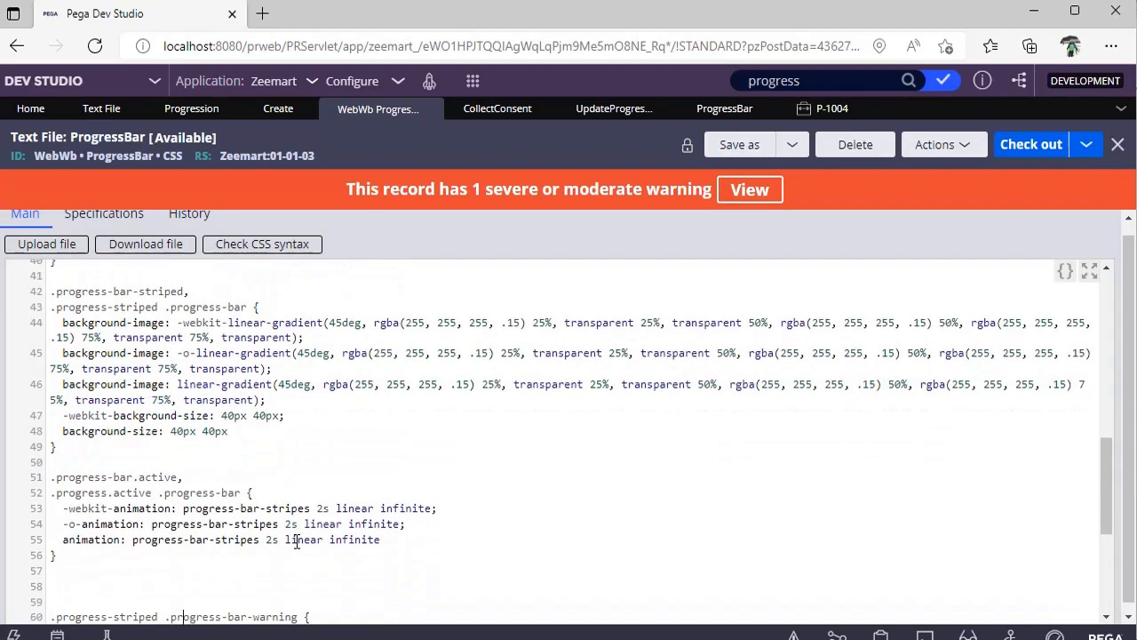
{"action": "scroll", "scroll_direction": "down", "scroll_amount": 3}
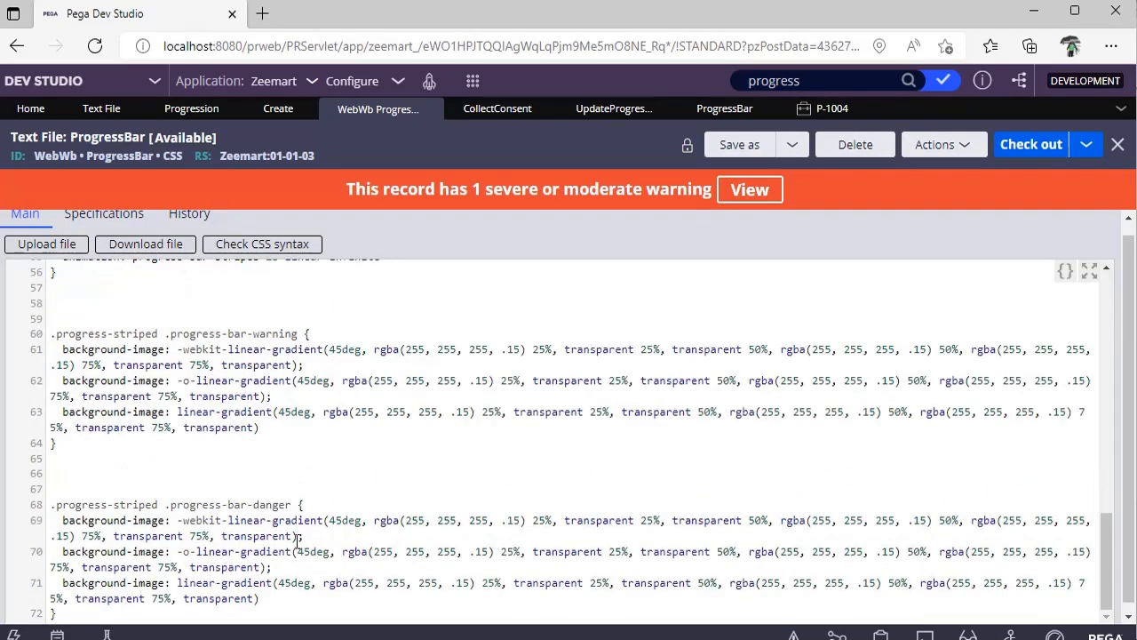
{"action": "scroll", "scroll_direction": "up", "scroll_amount": 3}
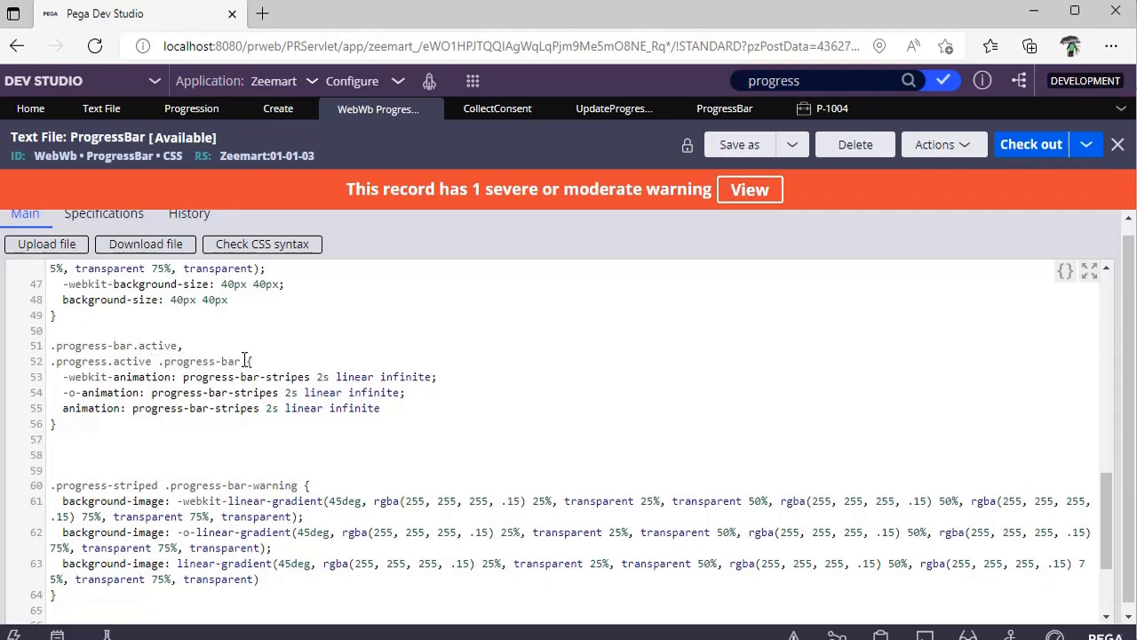
{"action": "left_click_drag", "start_coordinate": [89, 345], "coordinate": [245, 361]}
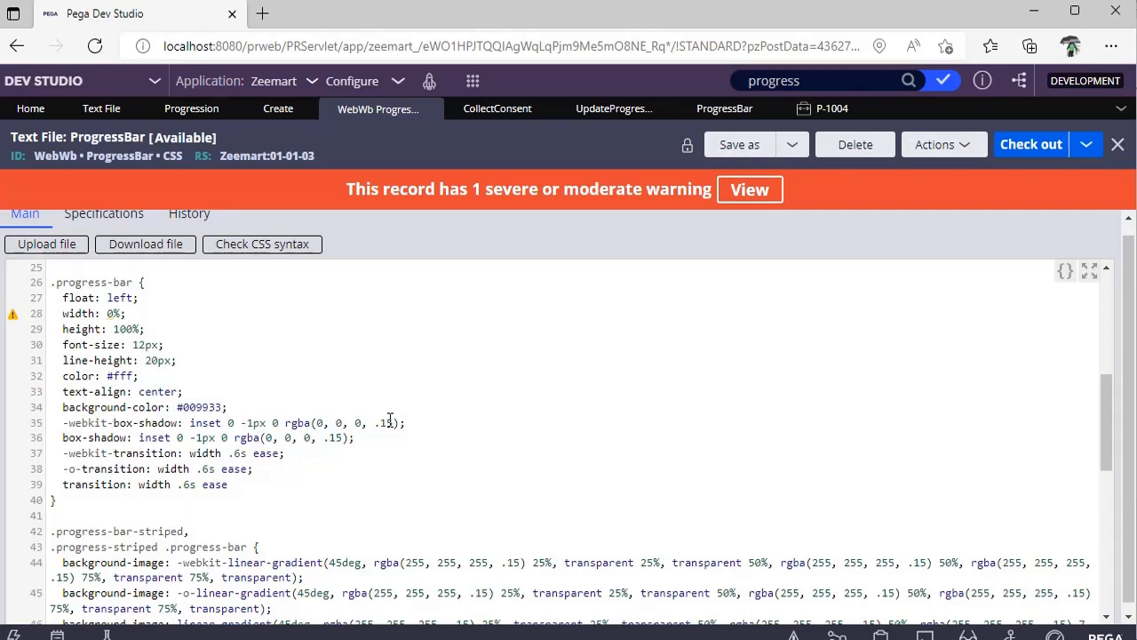
{"action": "left_click", "coordinate": [62, 345]}
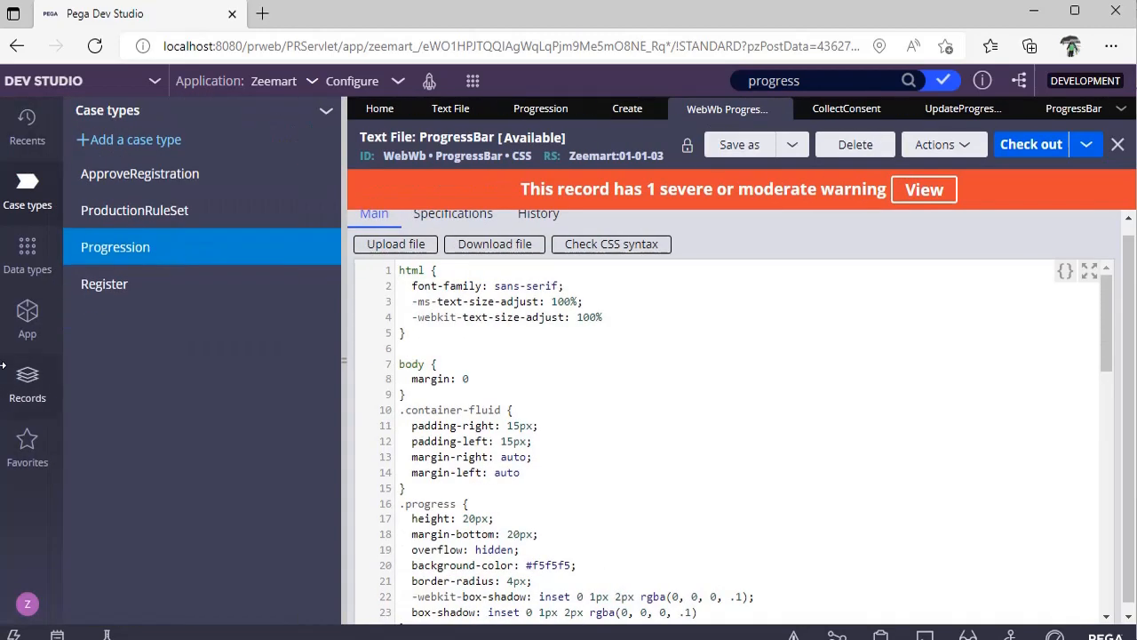
- Navigate Records > Technical > Text File to reach a blank Create Text File form
{"action": "left_click", "coordinate": [29, 382]}
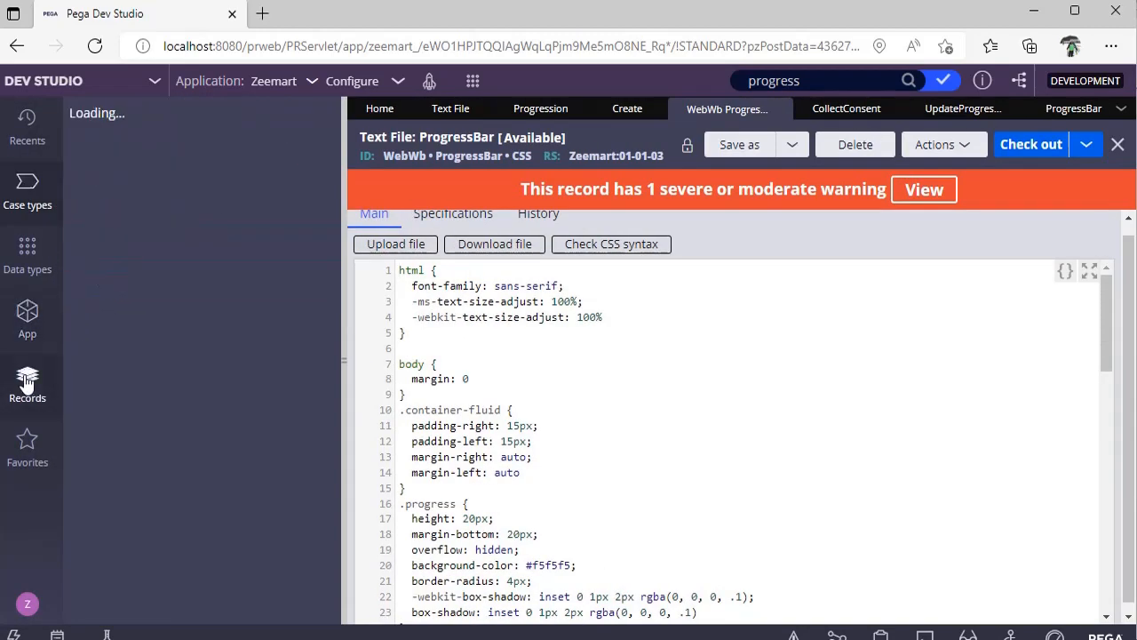
{"action": "left_click", "coordinate": [29, 382]}
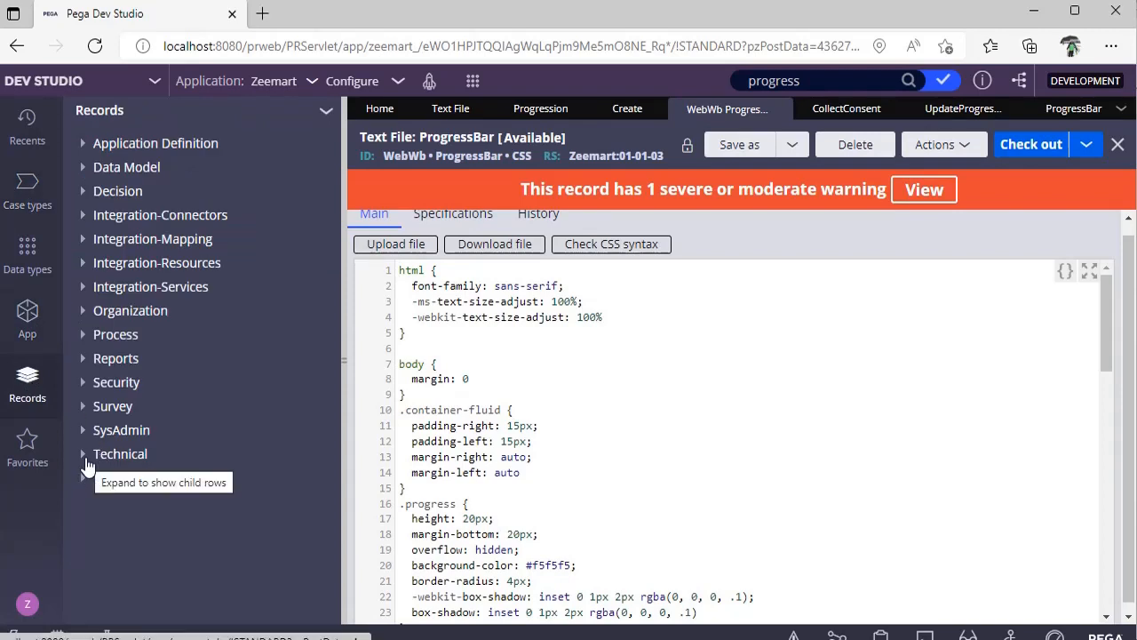
{"action": "left_click", "coordinate": [82, 455]}
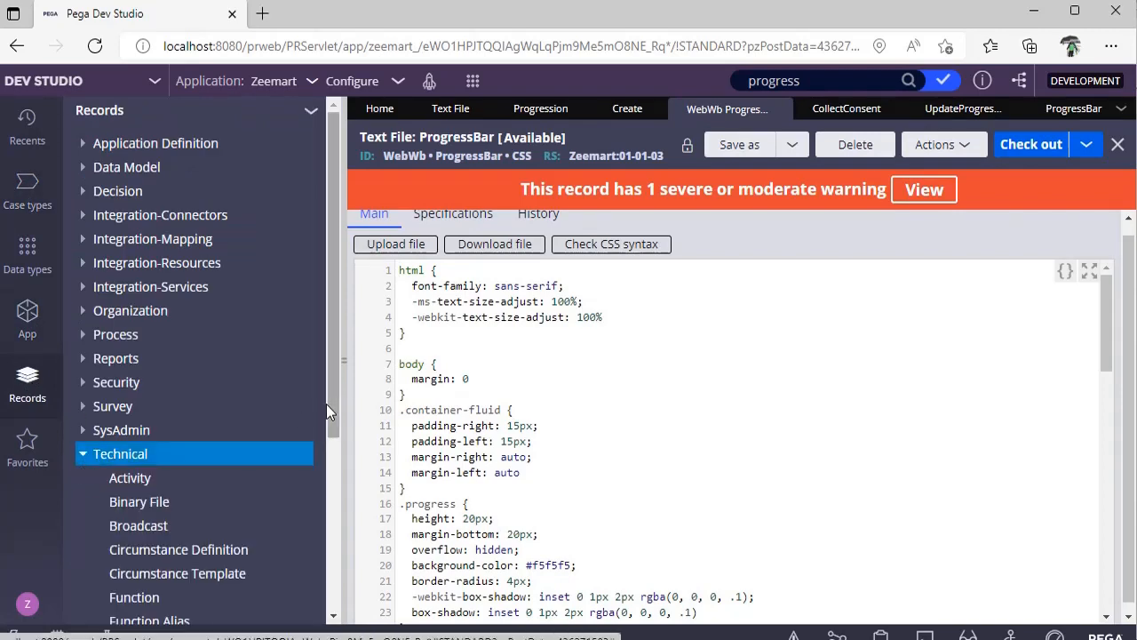
{"action": "scroll", "scroll_direction": "down", "scroll_amount": 3}
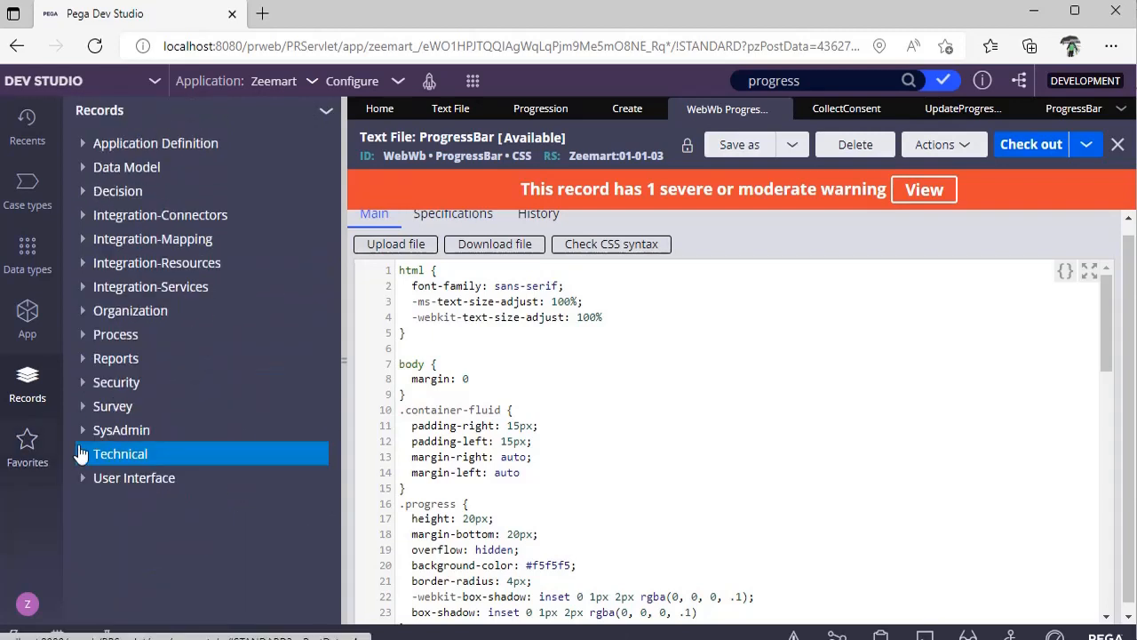
{"action": "left_click", "coordinate": [121, 453]}
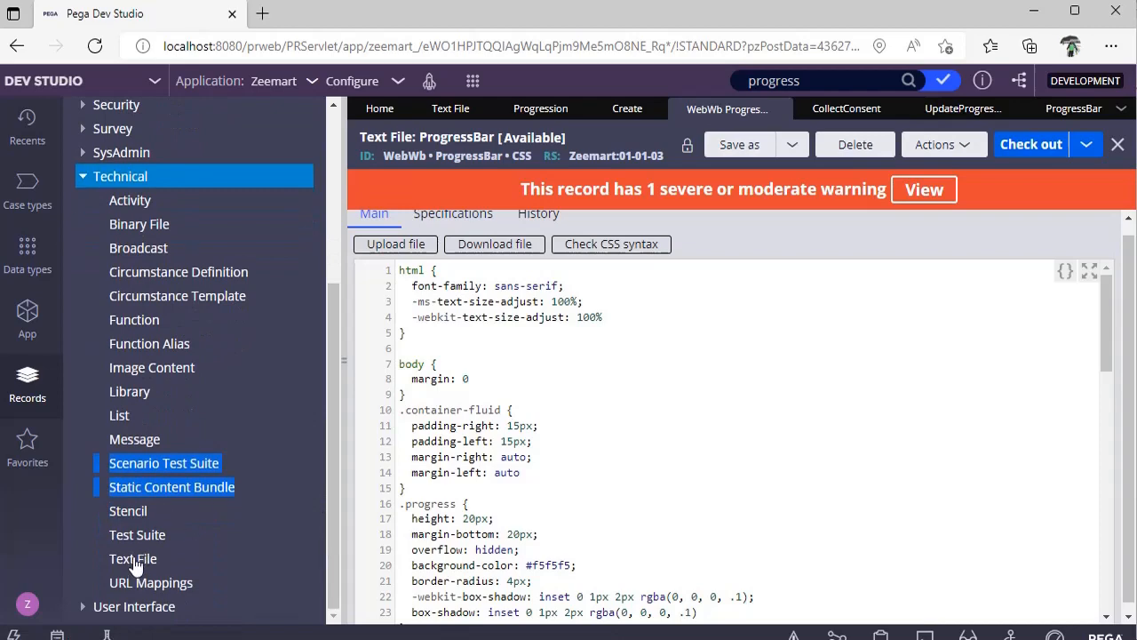
{"action": "left_click", "coordinate": [131, 558]}
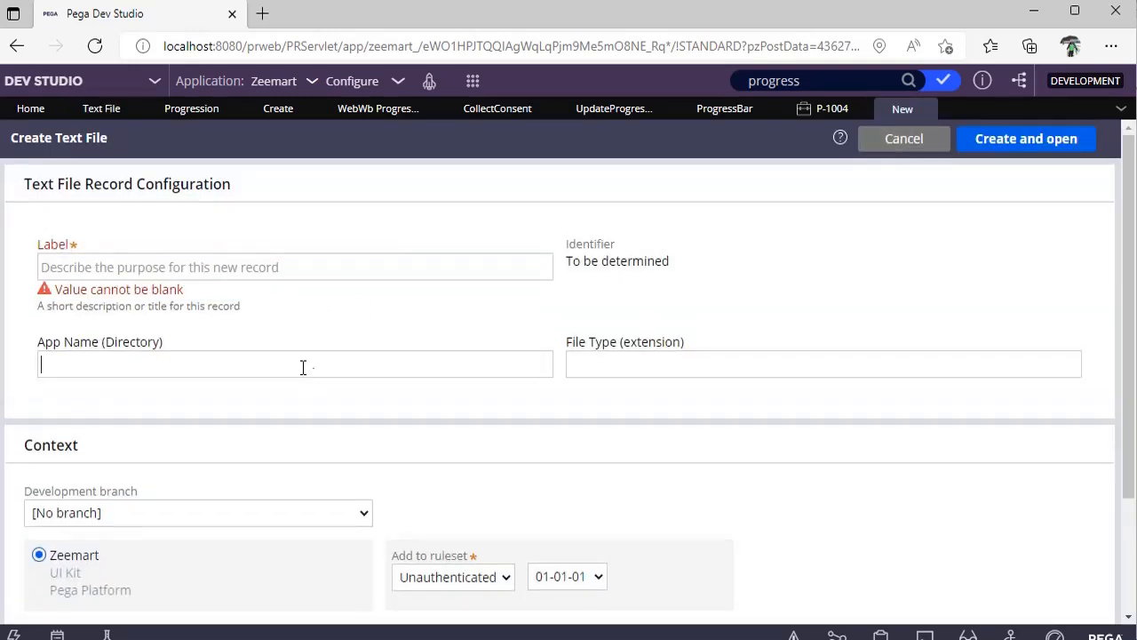
- Enter App Name 'WebWb' and File Type 'css', then cancel and discard the unsaved text file
{"action": "type", "text": "Web"}
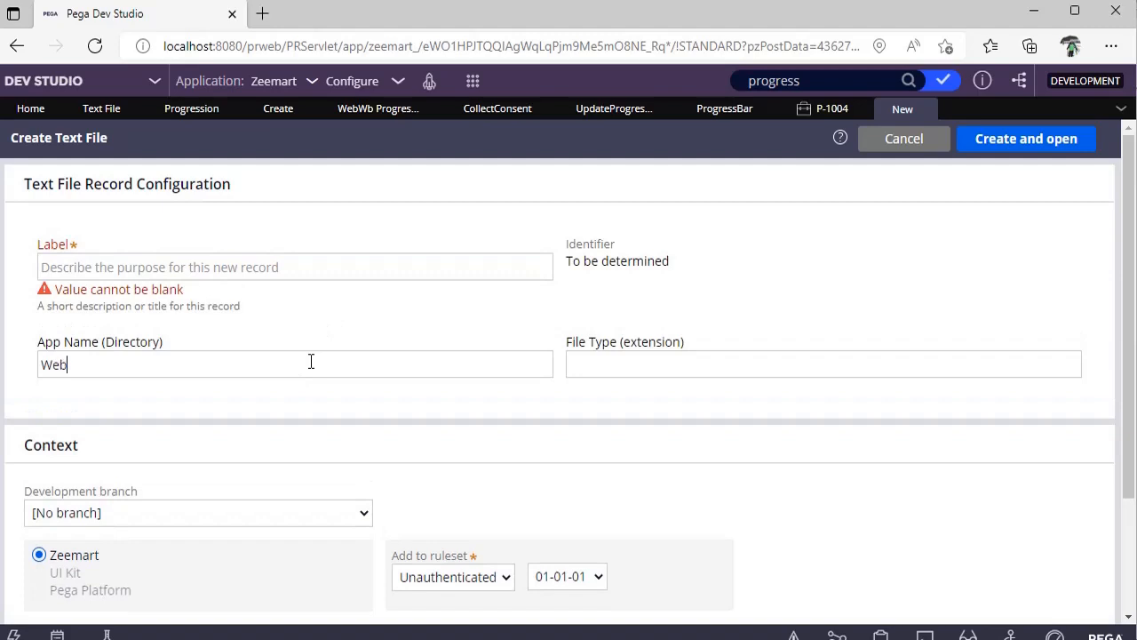
{"action": "type", "text": "Wb"}
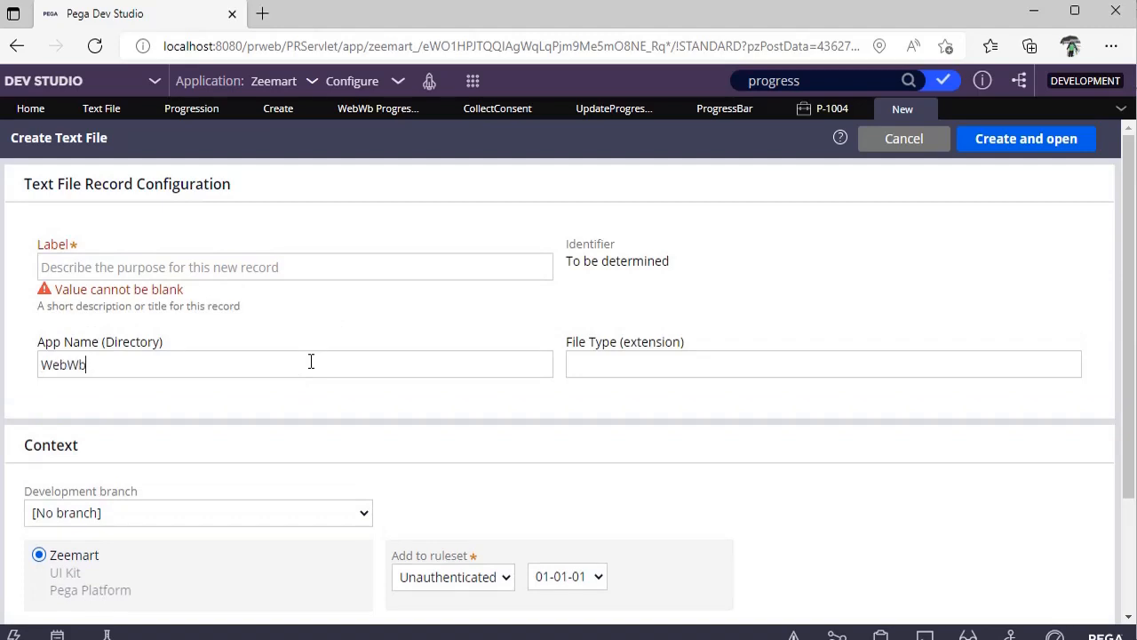
{"action": "type", "text": "c"}
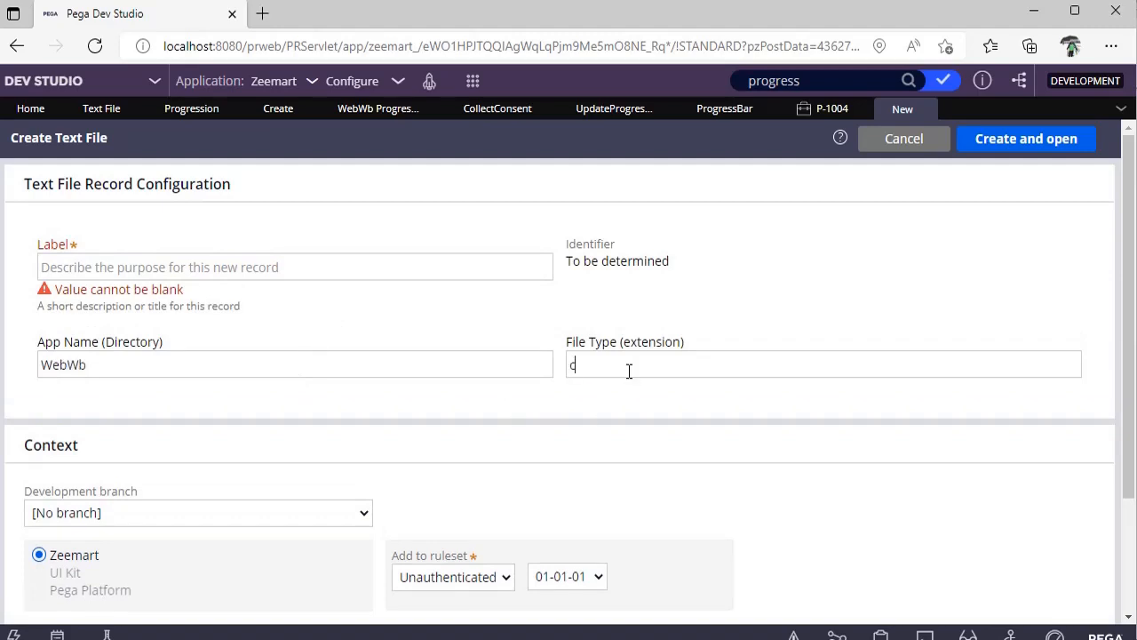
{"action": "type", "text": "ss"}
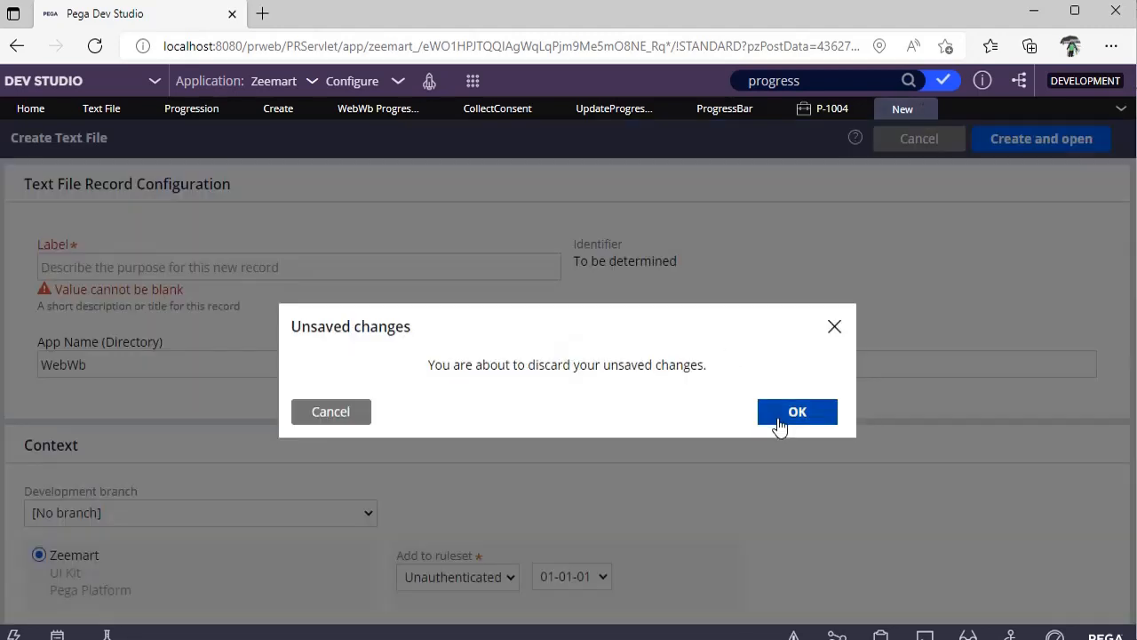
{"action": "left_click", "coordinate": [797, 411]}
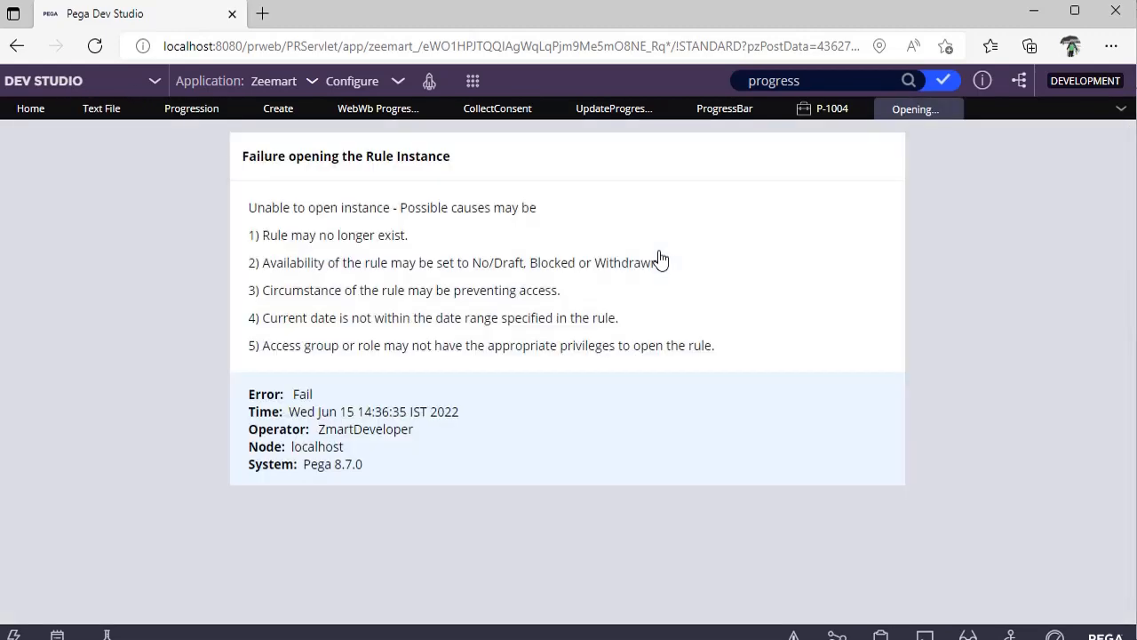
{"action": "left_click", "coordinate": [377, 108]}
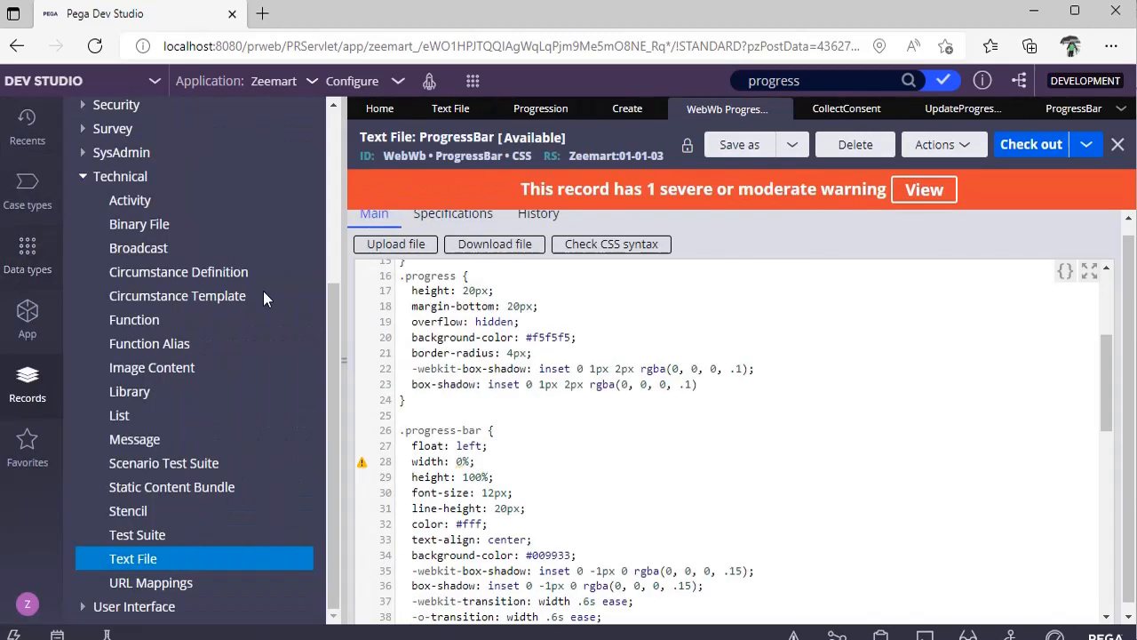
{"action": "mouse_move", "coordinate": [120, 583]}
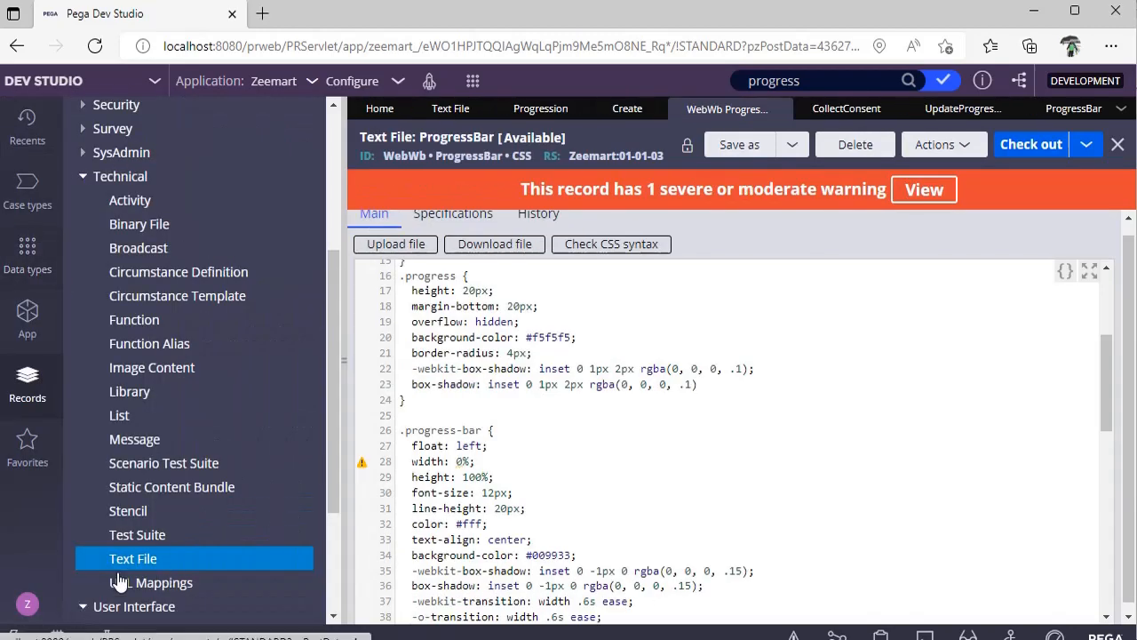
- Open the ProgressBar control under User Interface > Control and select its striped progress bar classes
{"action": "scroll", "scroll_direction": "down", "scroll_amount": 3}
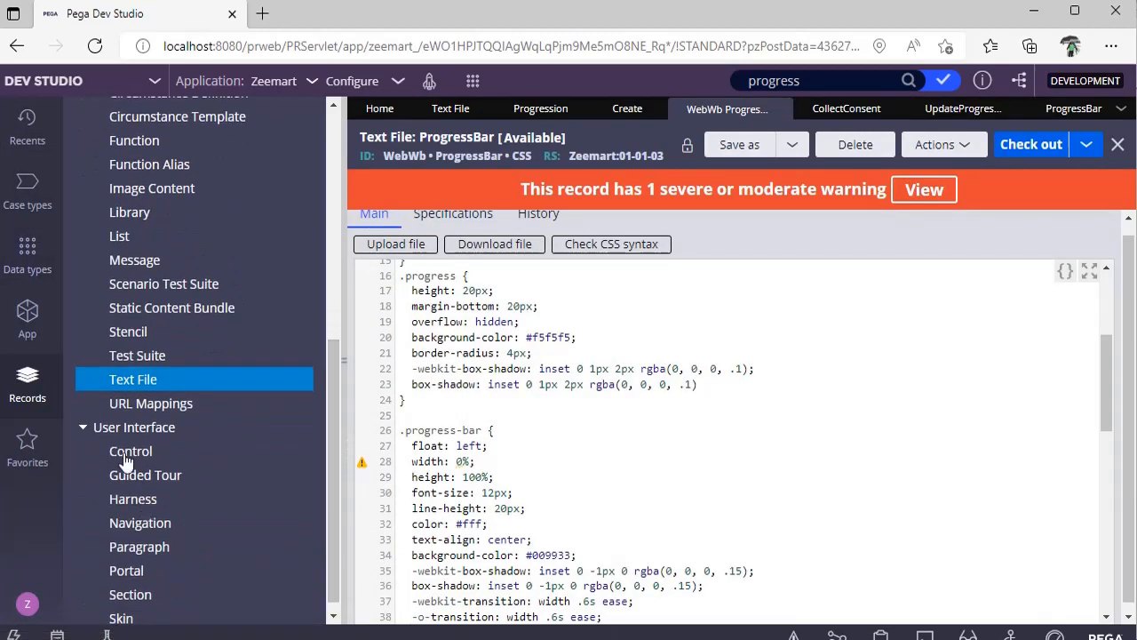
{"action": "left_click", "coordinate": [132, 451]}
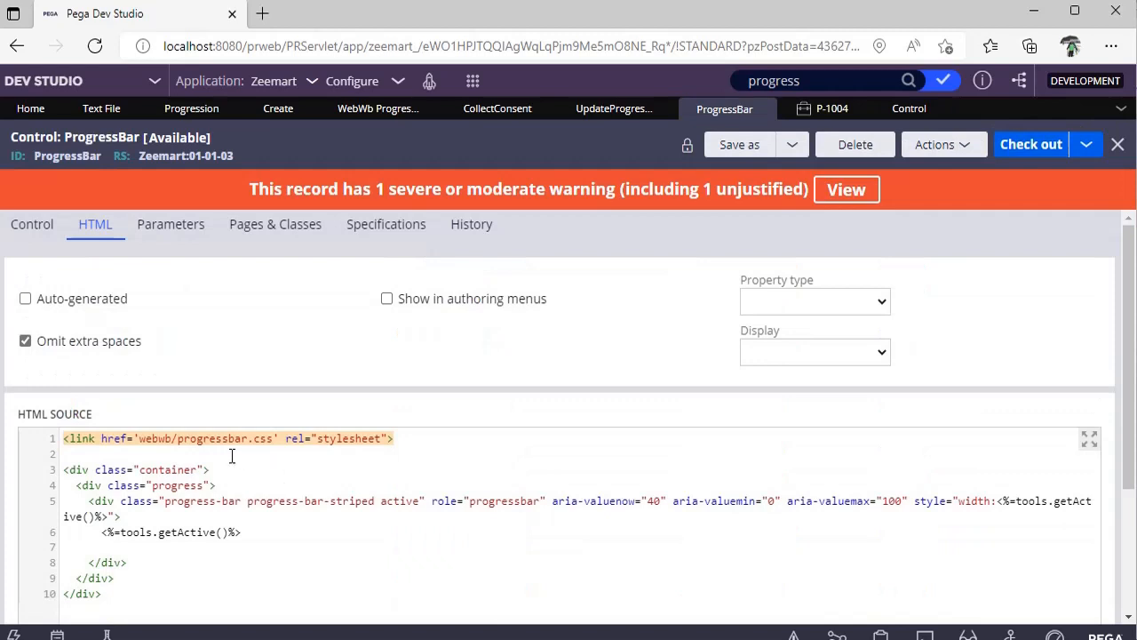
{"action": "double_click", "coordinate": [213, 437]}
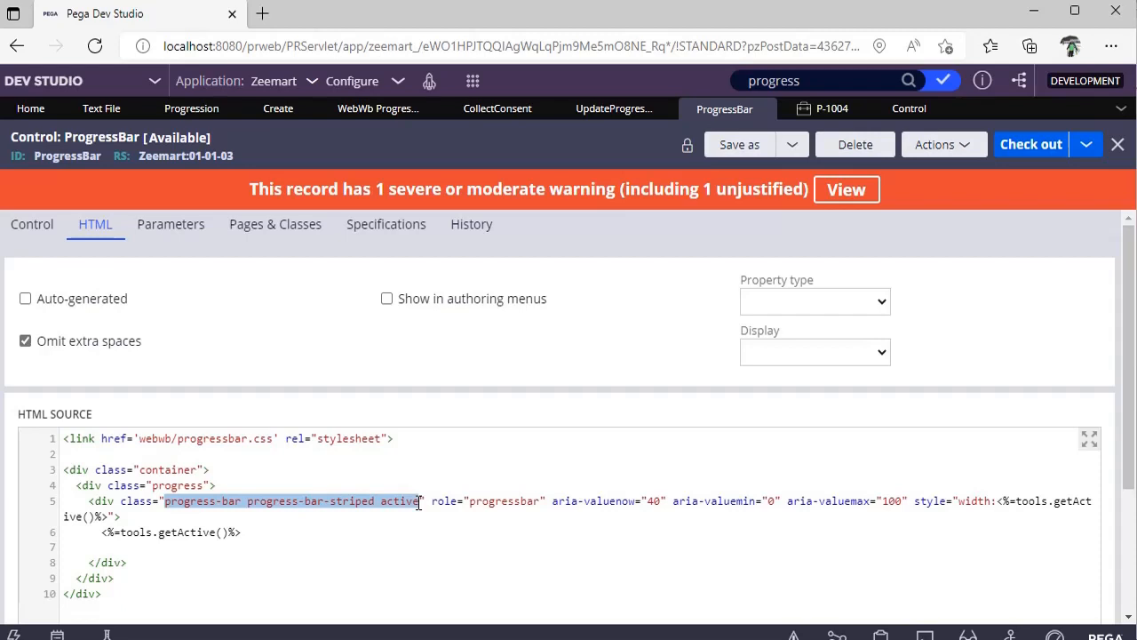
{"action": "mouse_move", "coordinate": [192, 109]}
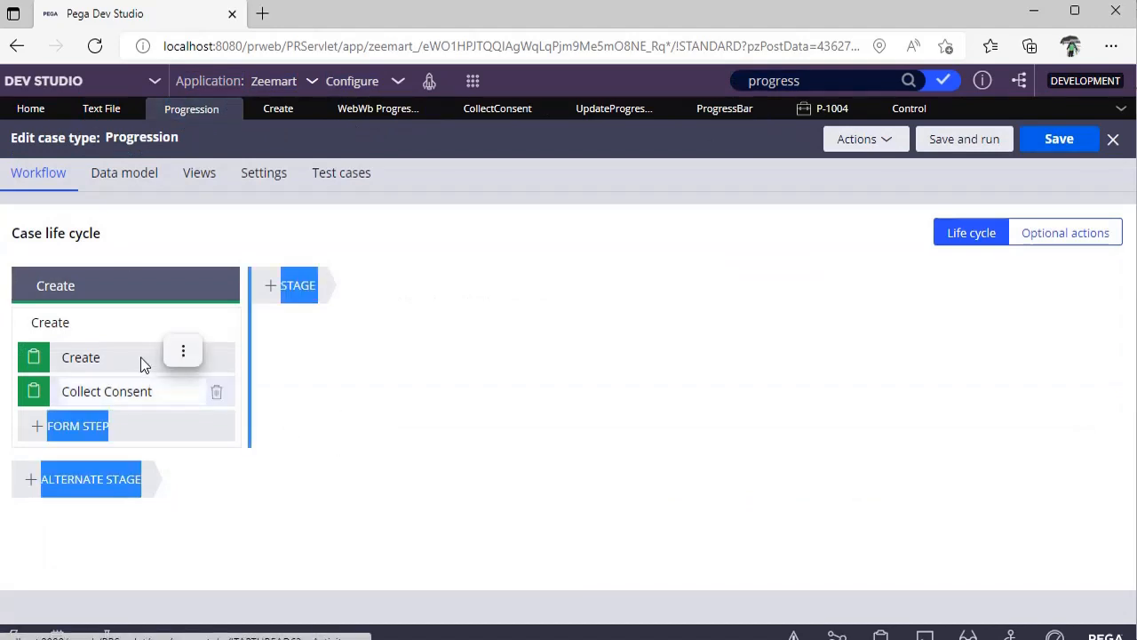
- Edit the Create step's view and switch the CompletionStatus field to an Other control type
{"action": "left_click", "coordinate": [82, 355]}
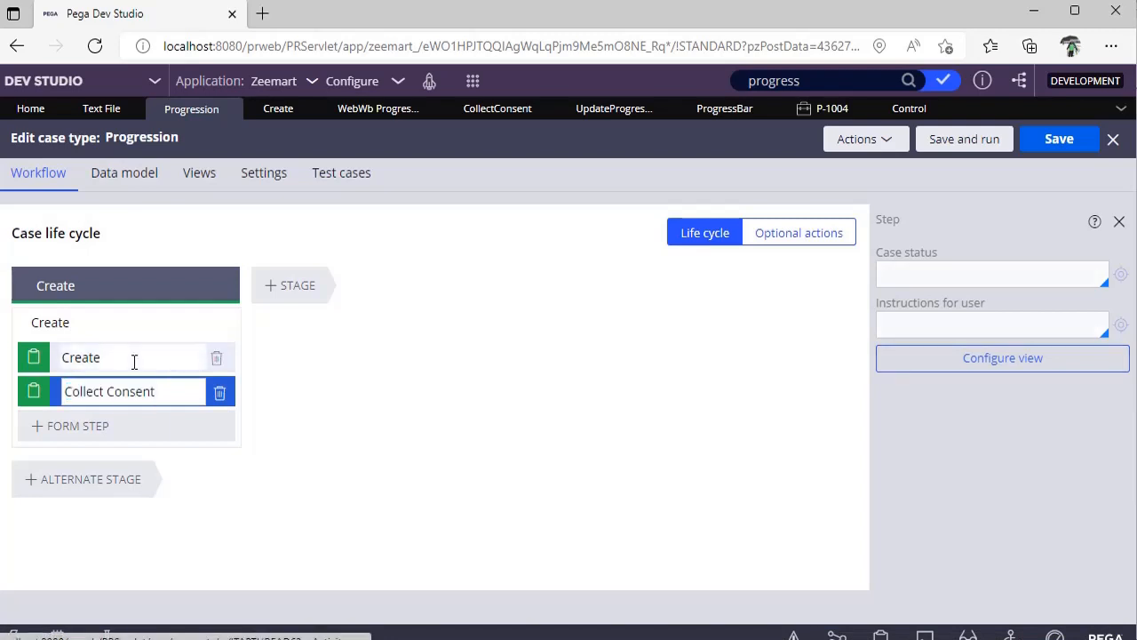
{"action": "left_click", "coordinate": [277, 108]}
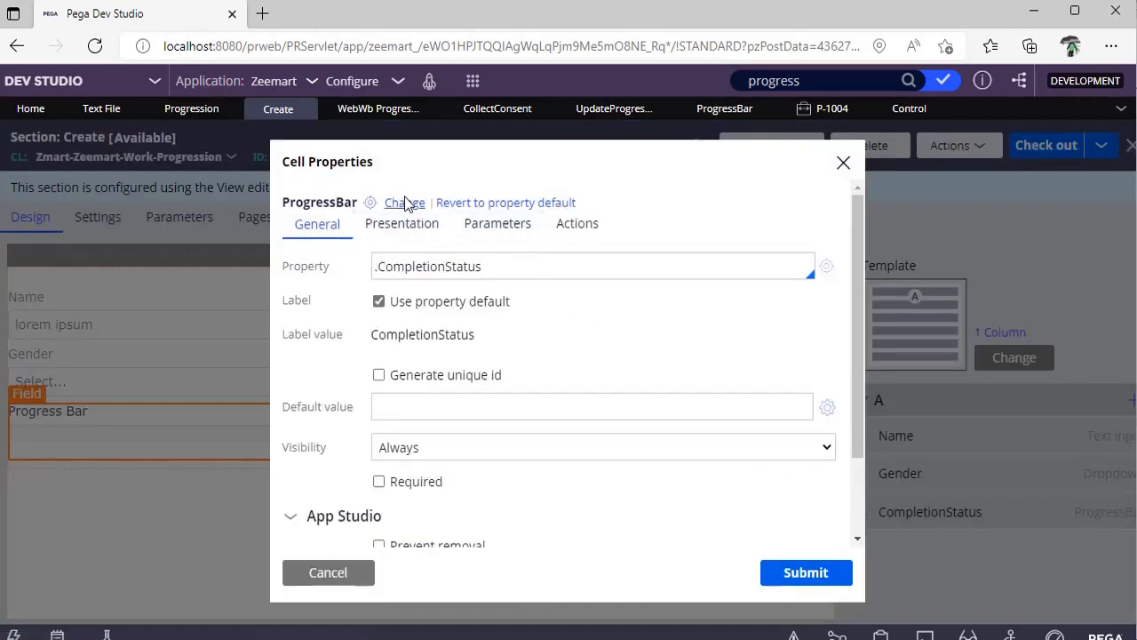
{"action": "left_click", "coordinate": [406, 202]}
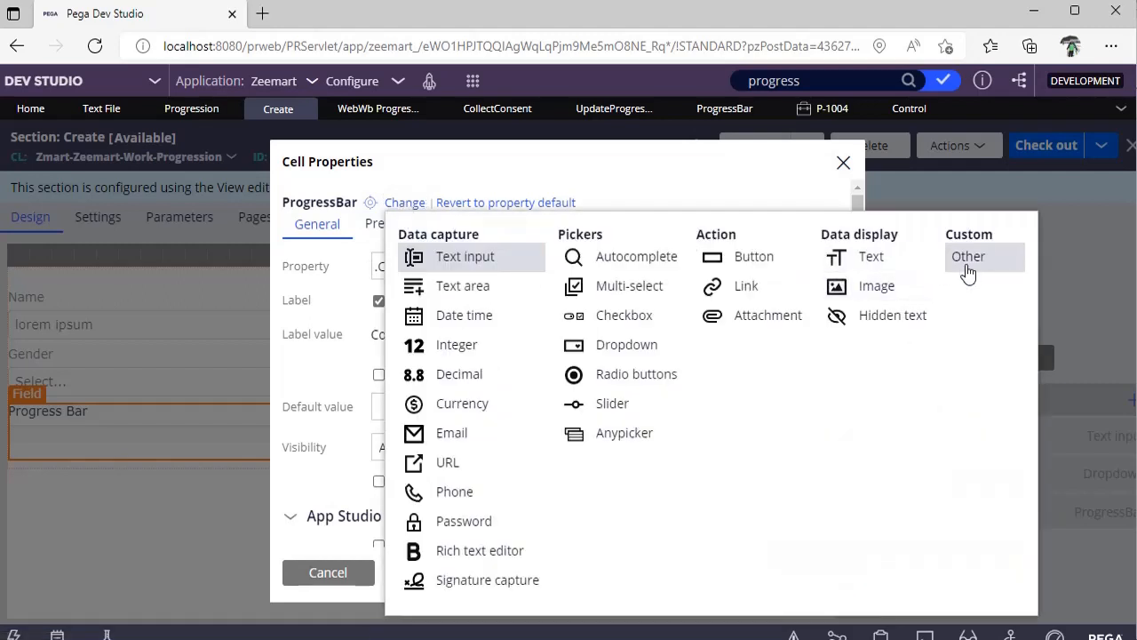
{"action": "left_click", "coordinate": [466, 256]}
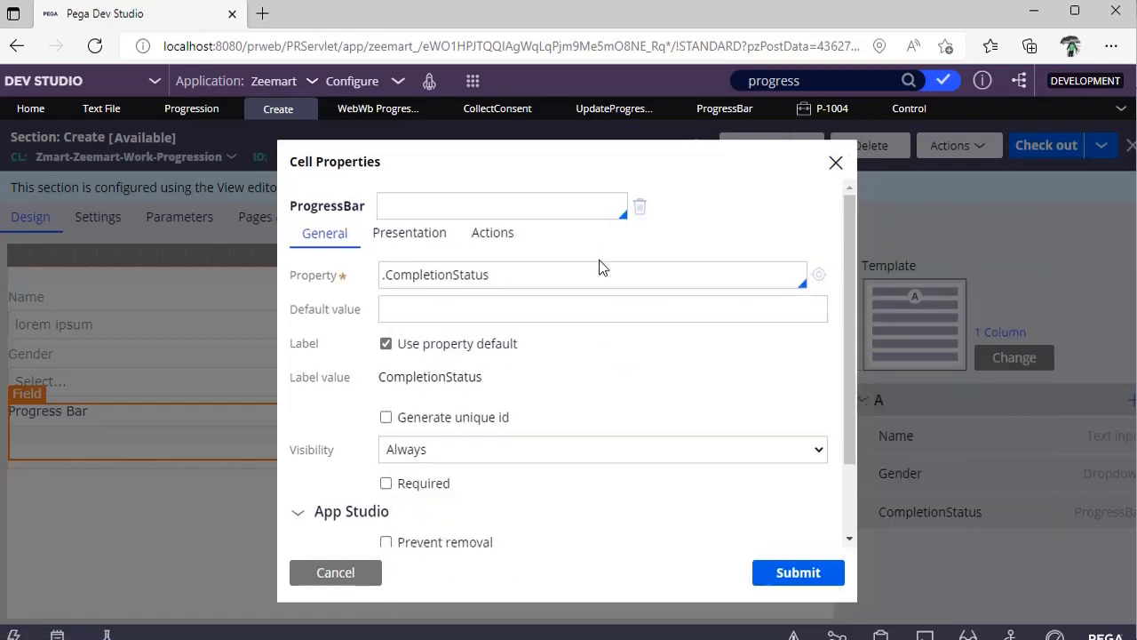
- Choose the ProgressBar control for the field and submit the cell properties
{"action": "type", "text": "p"}
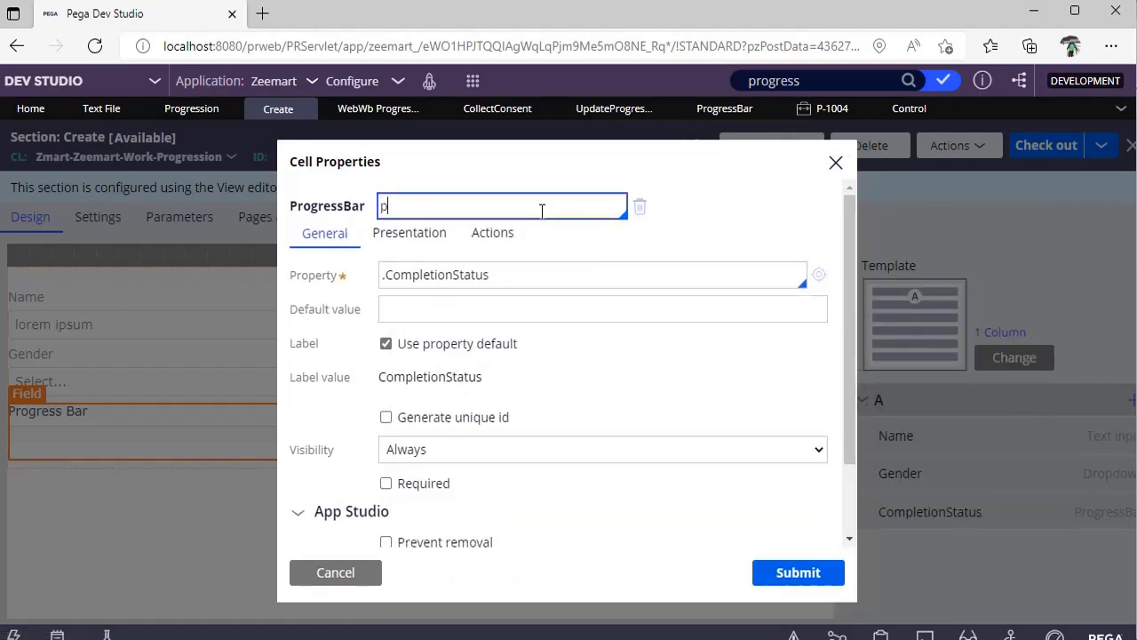
{"action": "type", "text": "rogress"}
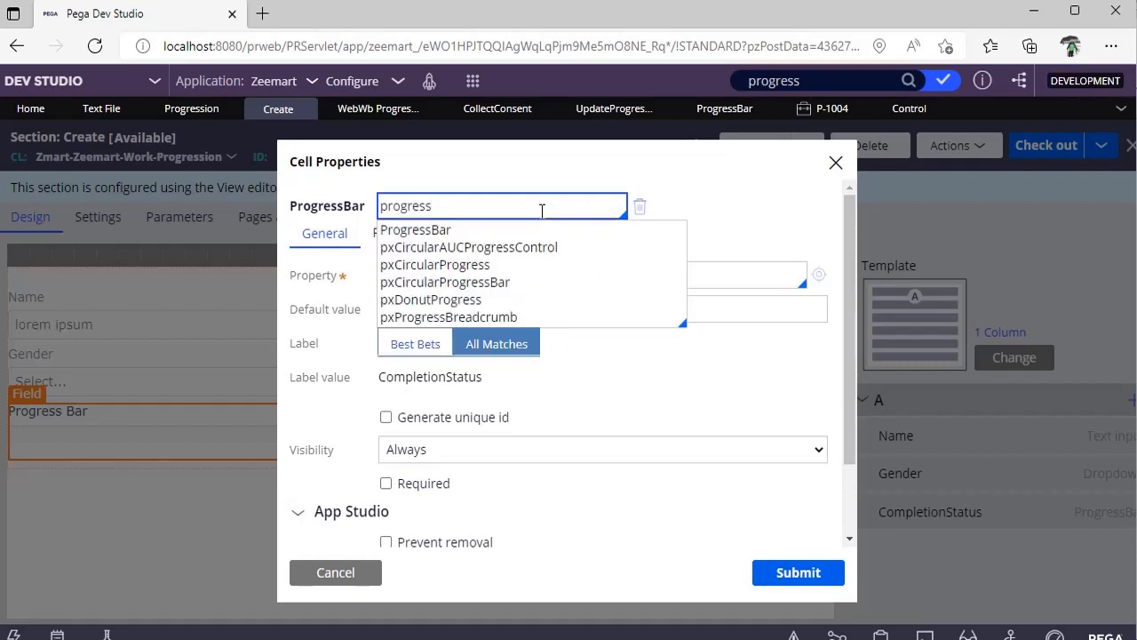
{"action": "left_click", "coordinate": [416, 229]}
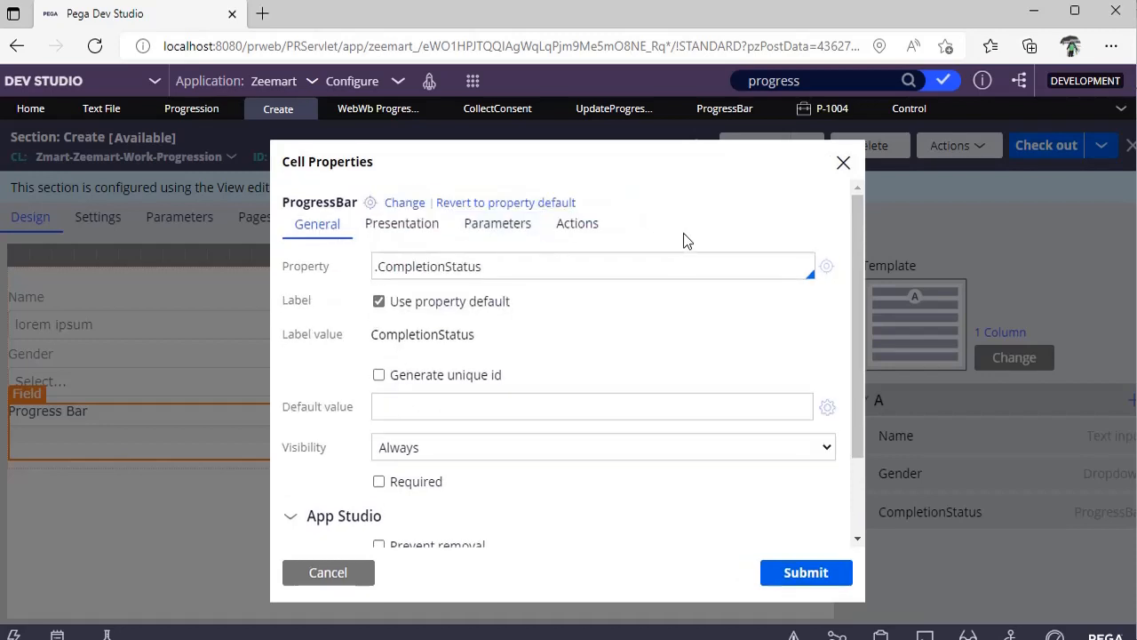
{"action": "mouse_move", "coordinate": [805, 572]}
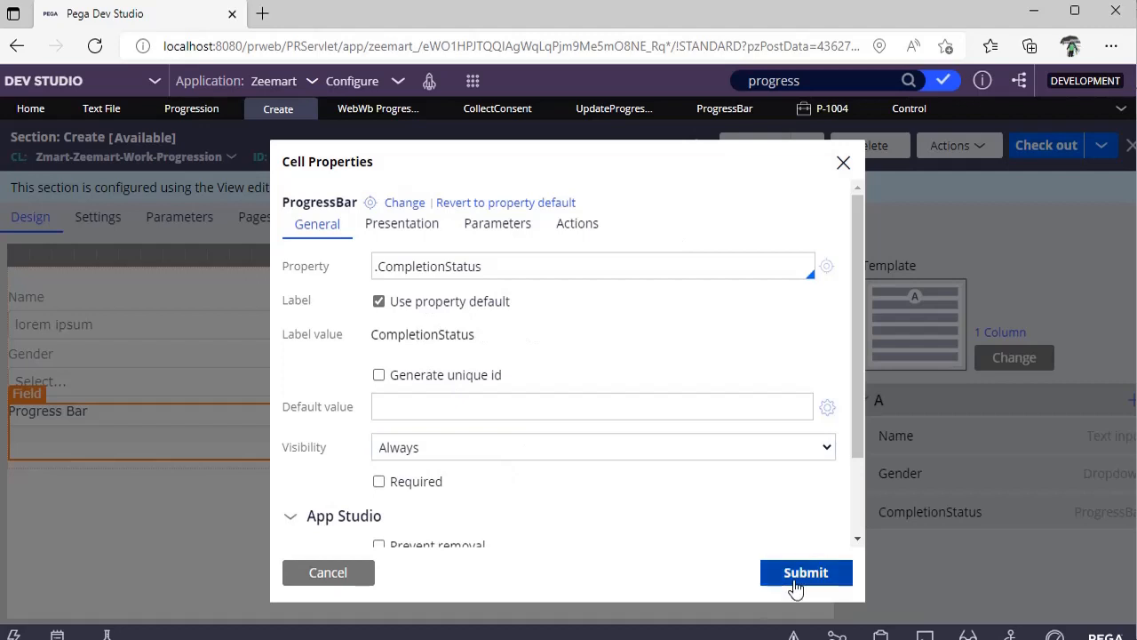
{"action": "left_click", "coordinate": [806, 573]}
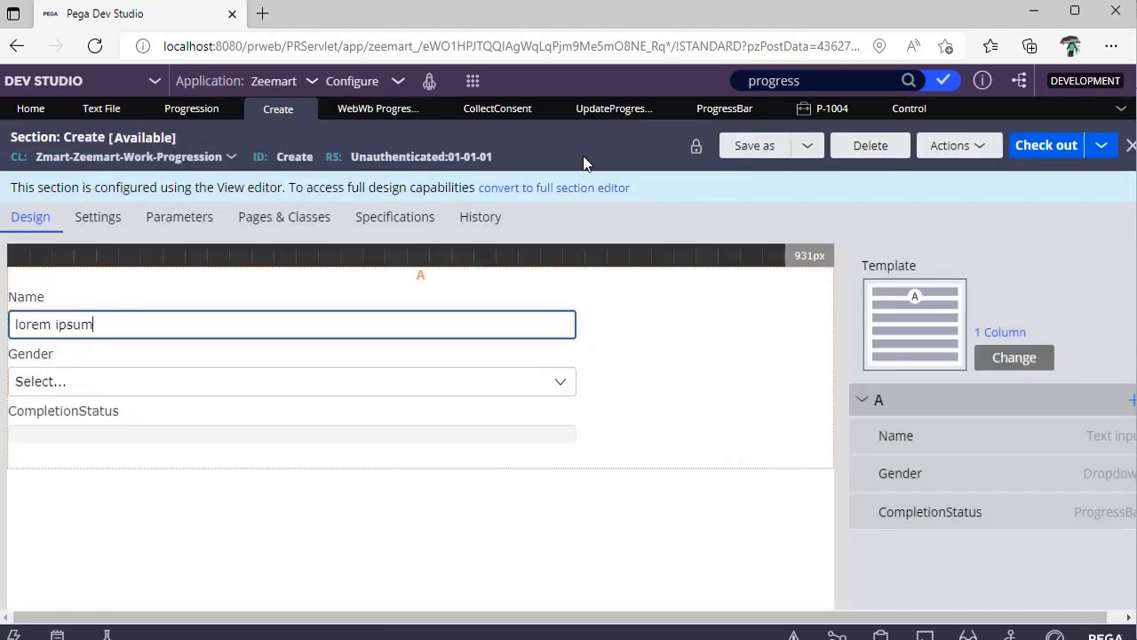
- View the CollectConsent section, then the HasName when rule checking Name is not empty
{"action": "left_click", "coordinate": [498, 109]}
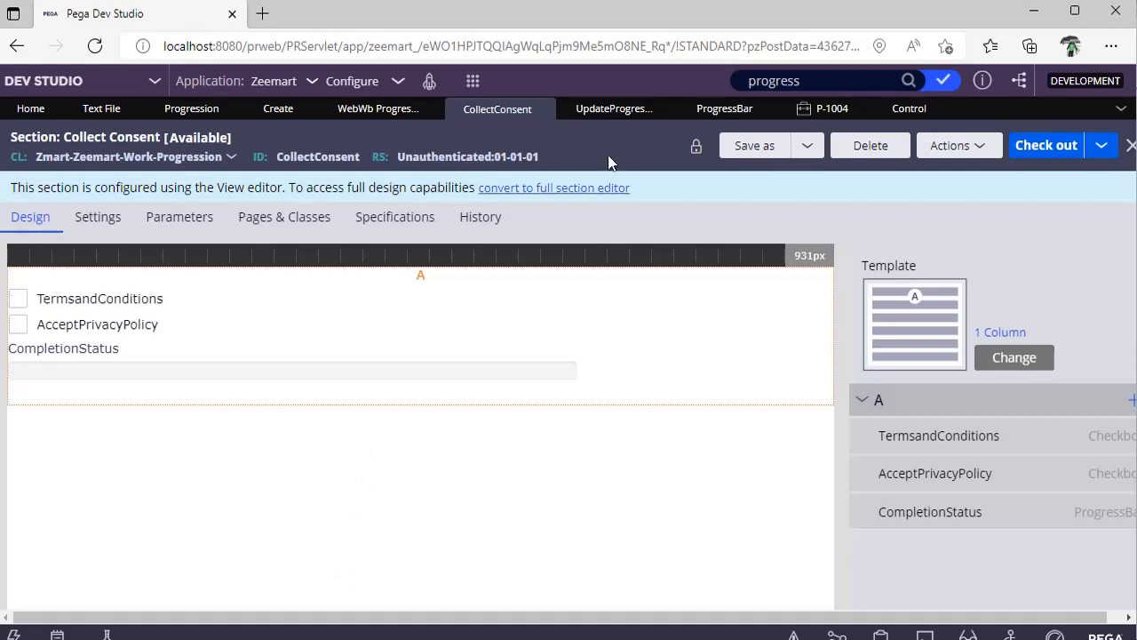
{"action": "left_click", "coordinate": [614, 109]}
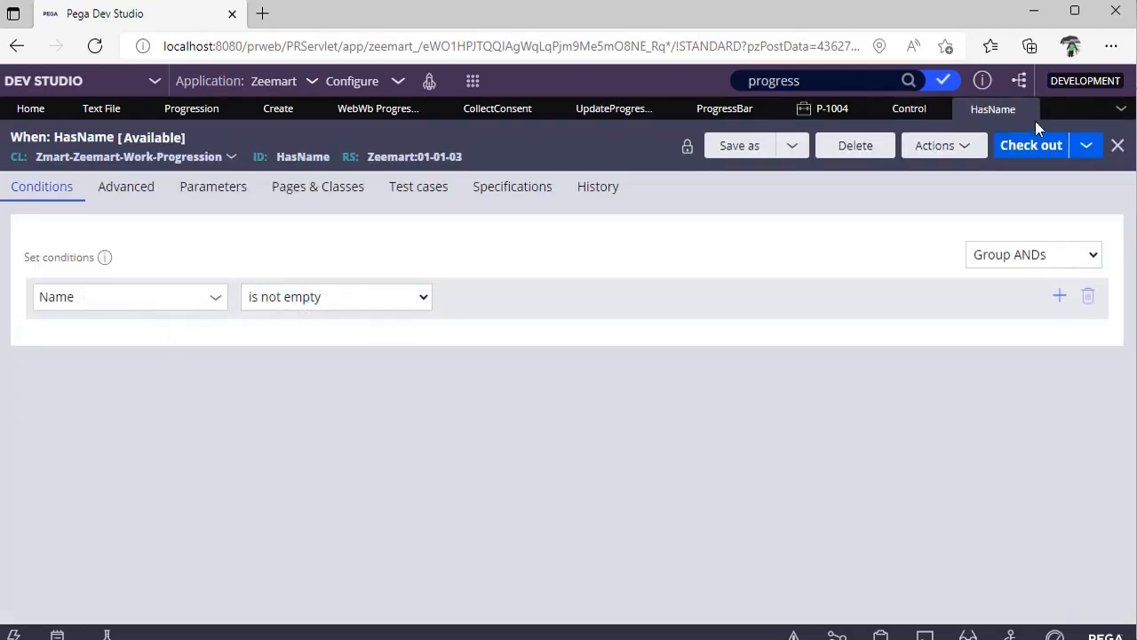
- Review UpdateProgression's CompletionStatus rows (25%, 50%, 75%, 100%), then return to the Create section
{"action": "left_click", "coordinate": [615, 108]}
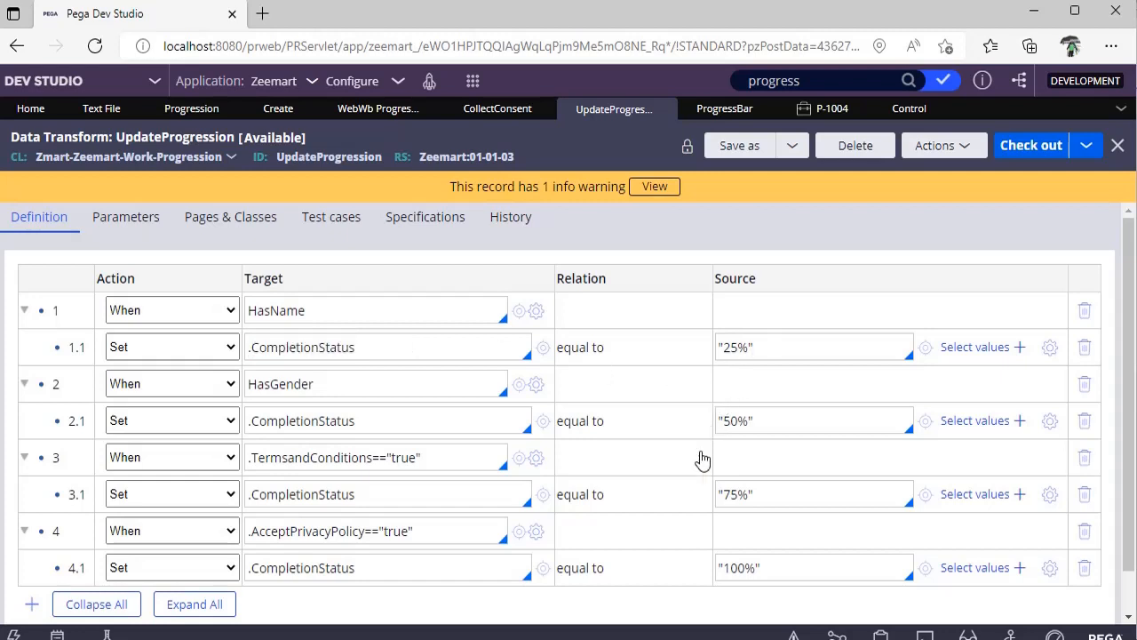
{"action": "left_click", "coordinate": [749, 420]}
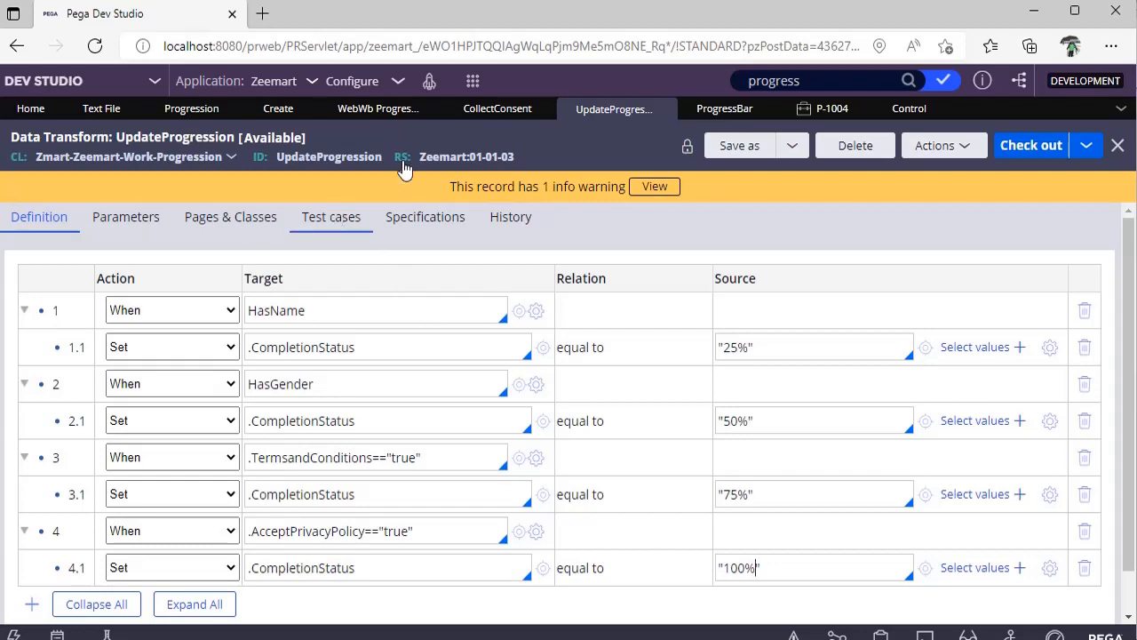
{"action": "left_click", "coordinate": [278, 108]}
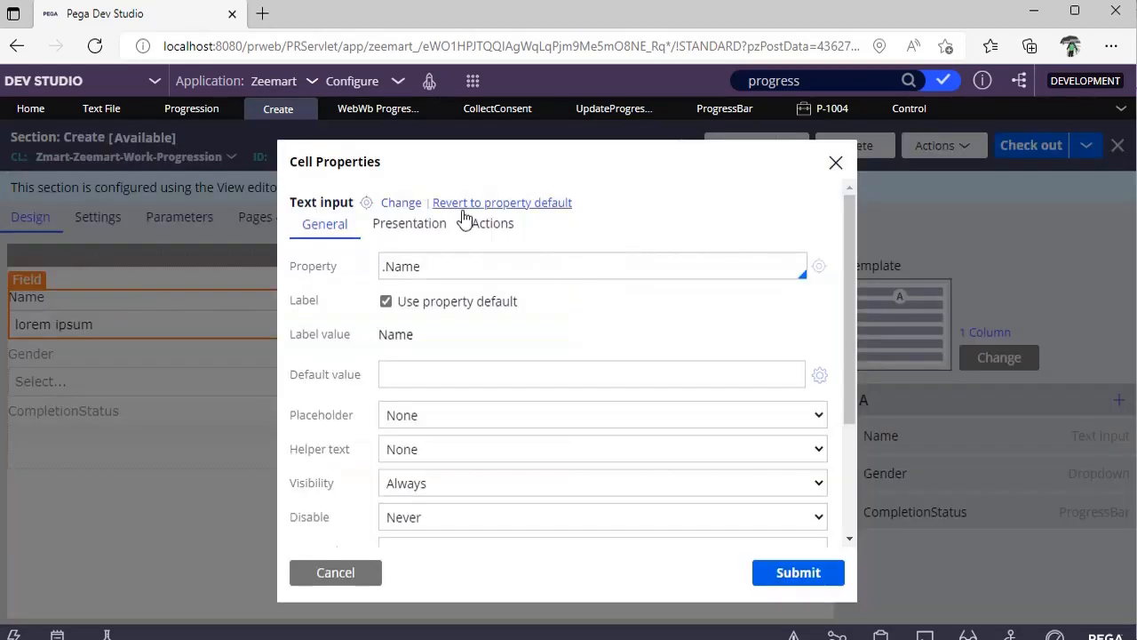
- Inspect the Name field's Actions showing Post value and Refresh-This section on change
{"action": "left_click", "coordinate": [494, 224]}
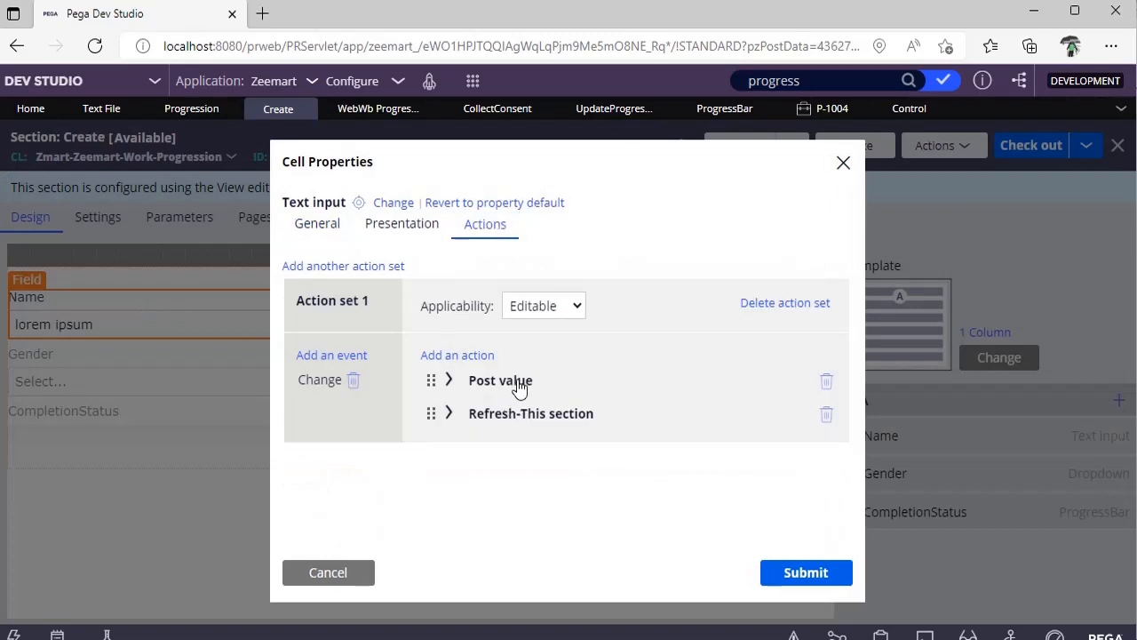
{"action": "left_click", "coordinate": [448, 412]}
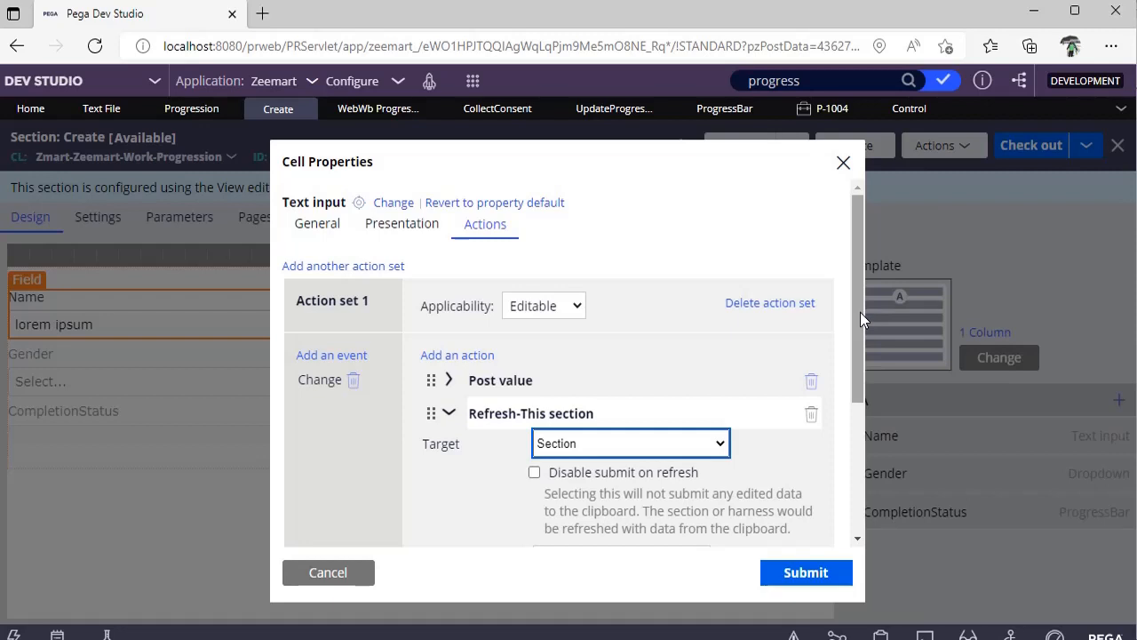
{"action": "scroll", "scroll_direction": "down", "scroll_amount": 3}
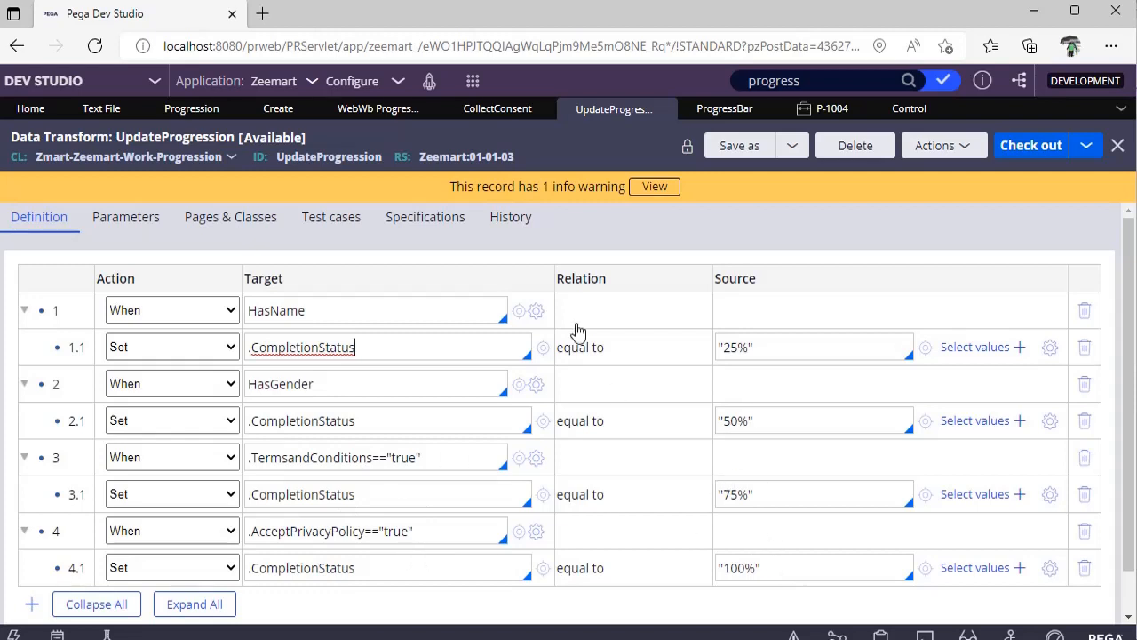
{"action": "mouse_move", "coordinate": [277, 108]}
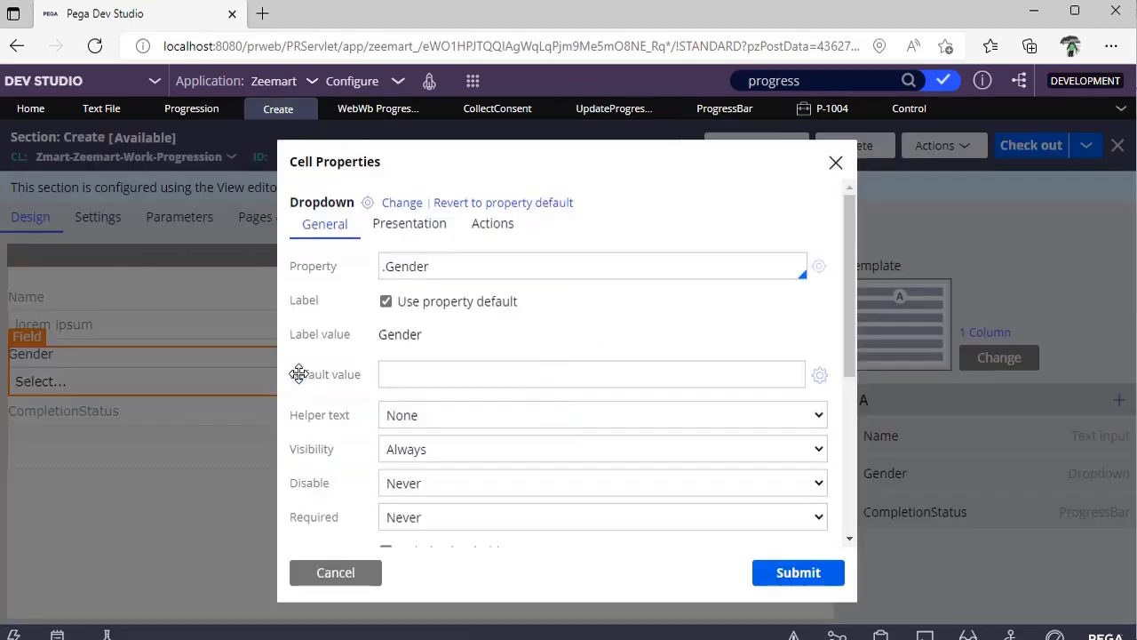
{"action": "left_click", "coordinate": [485, 224]}
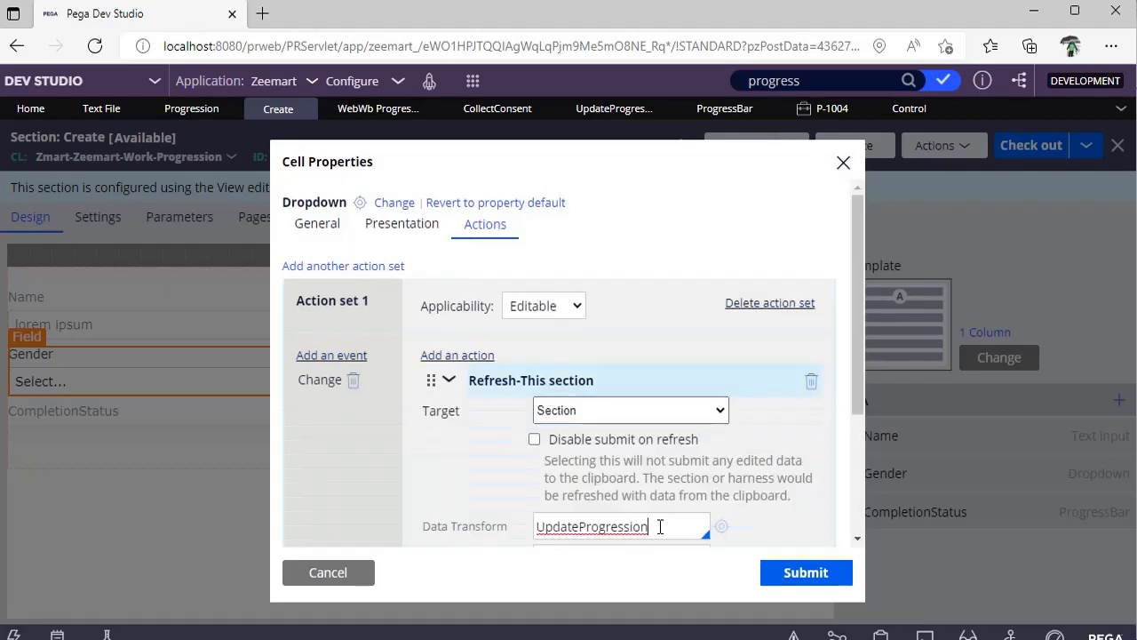
{"action": "left_click", "coordinate": [805, 573]}
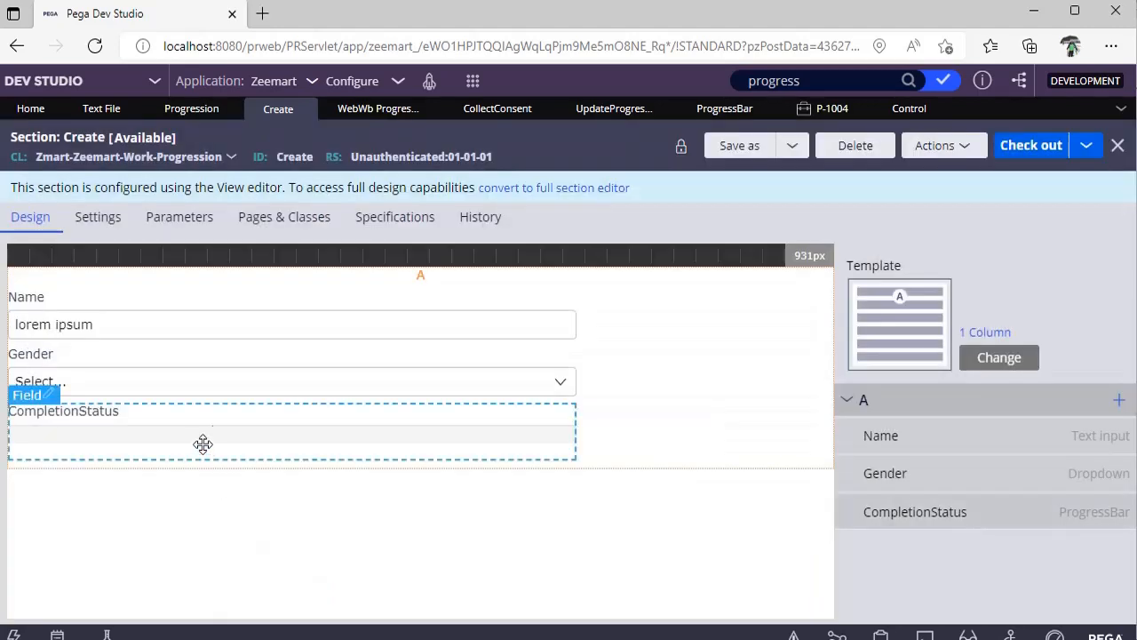
{"action": "double_click", "coordinate": [202, 432]}
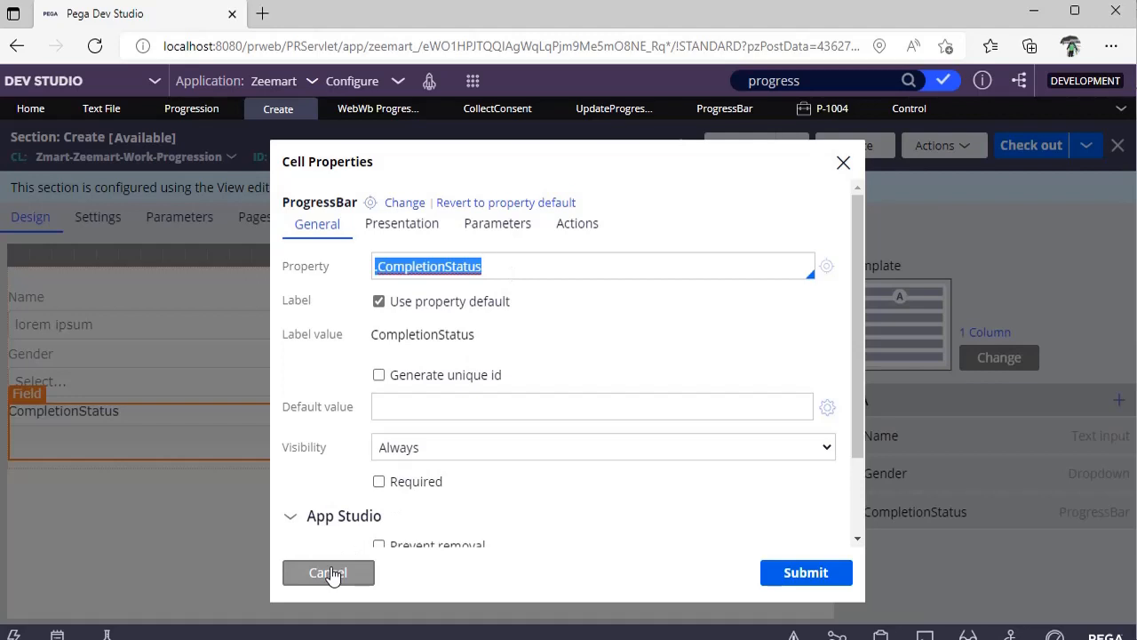
{"action": "left_click", "coordinate": [327, 572]}
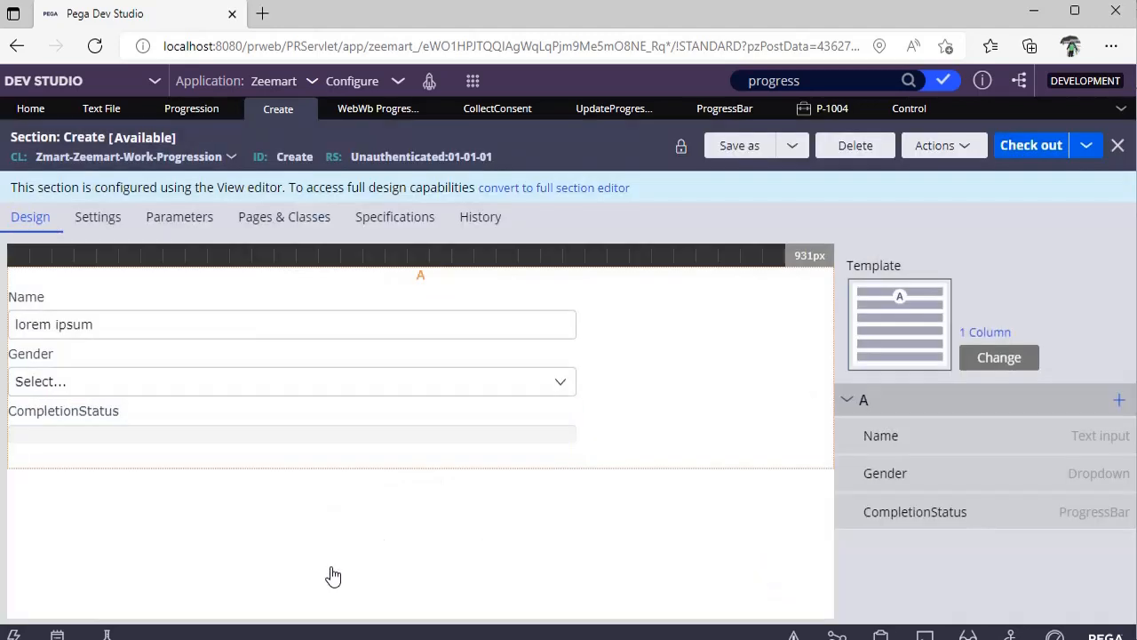
{"action": "mouse_move", "coordinate": [512, 131]}
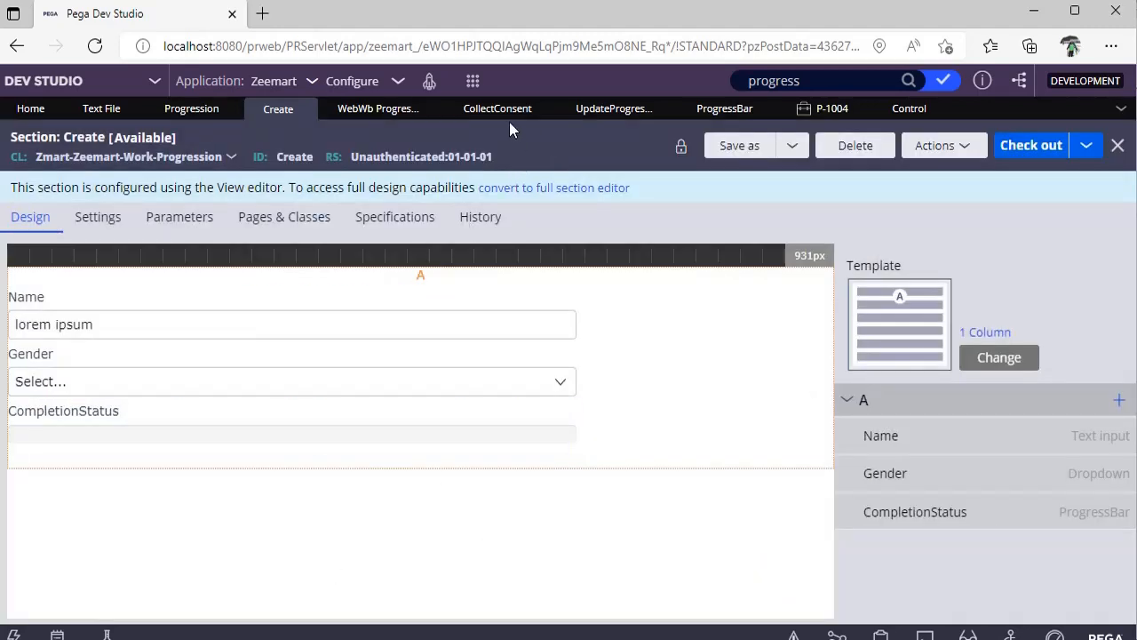
- Inspect the TermsandConditions checkbox's refresh-on-change action, check AcceptPrivacyPolicy, and close without changes
{"action": "left_click", "coordinate": [497, 109]}
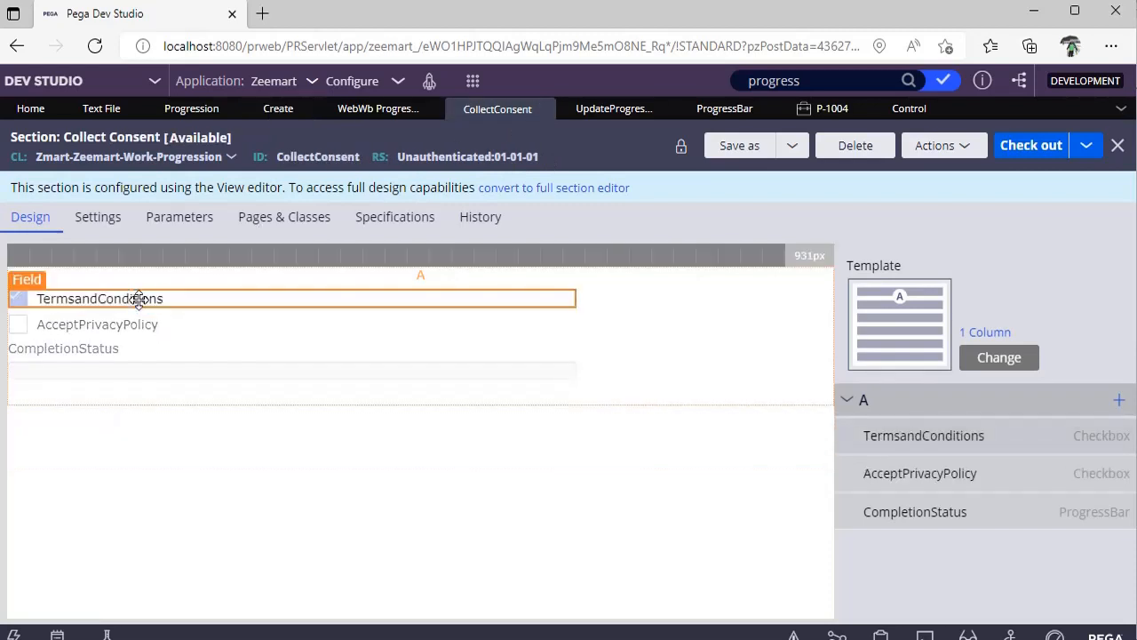
{"action": "left_click", "coordinate": [100, 298]}
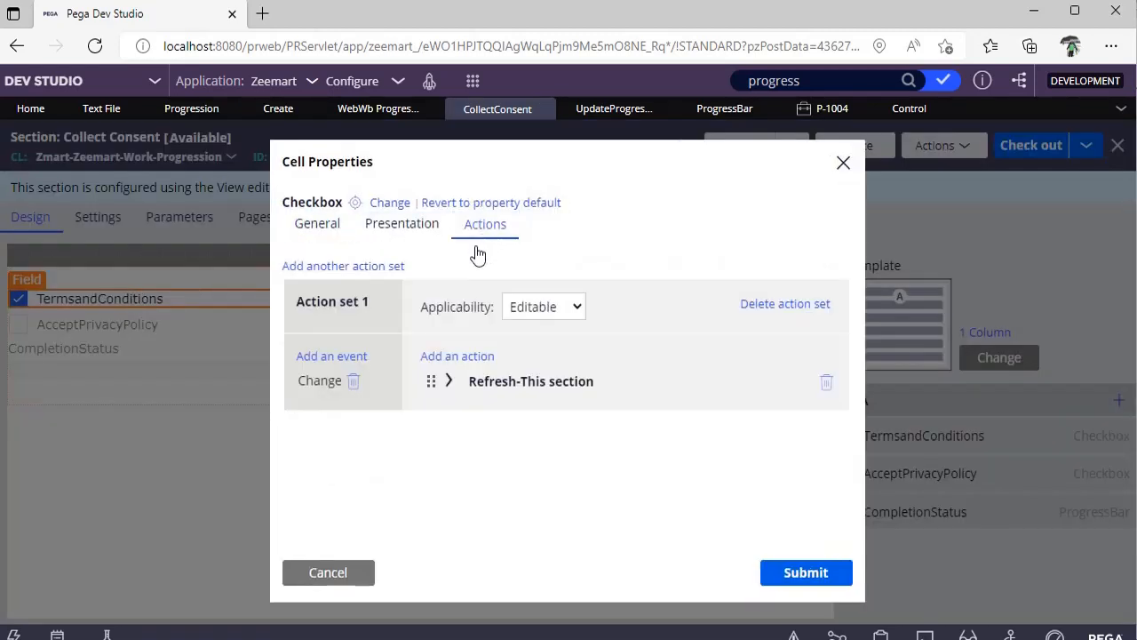
{"action": "left_click", "coordinate": [448, 380]}
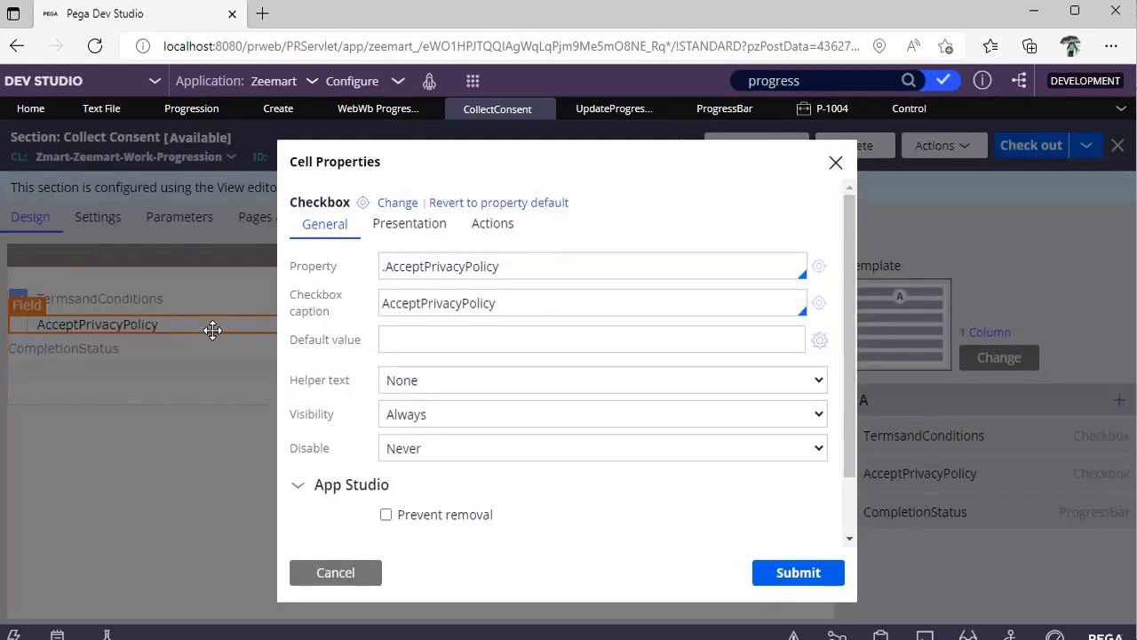
{"action": "left_click", "coordinate": [485, 224]}
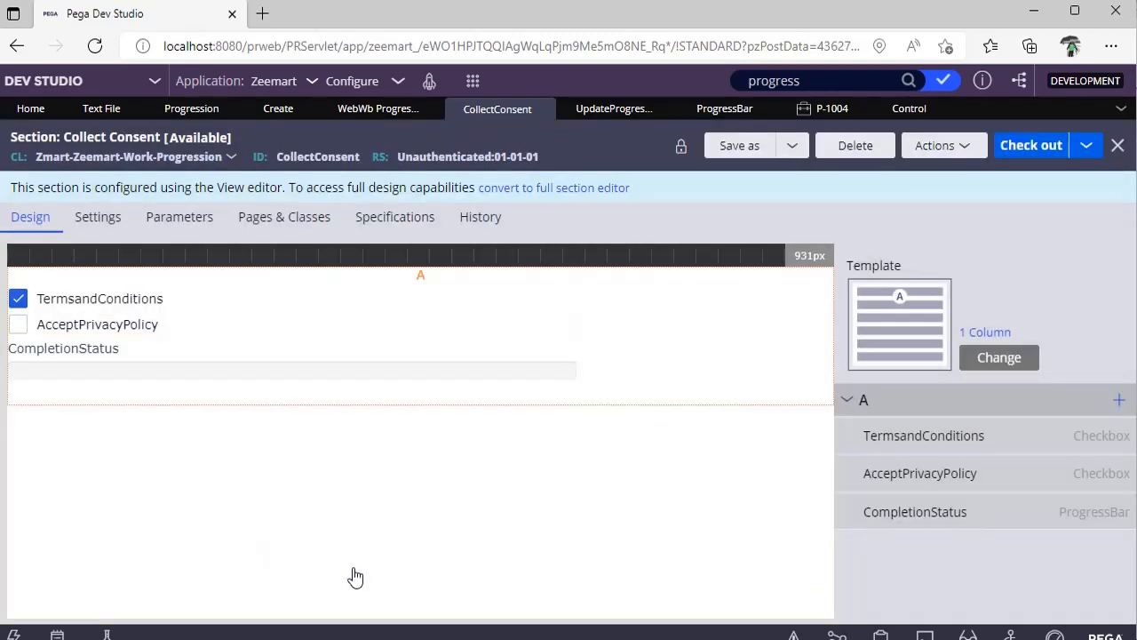
- Run a new Progression case from the case type to test the progress bar
{"action": "left_click", "coordinate": [192, 109]}
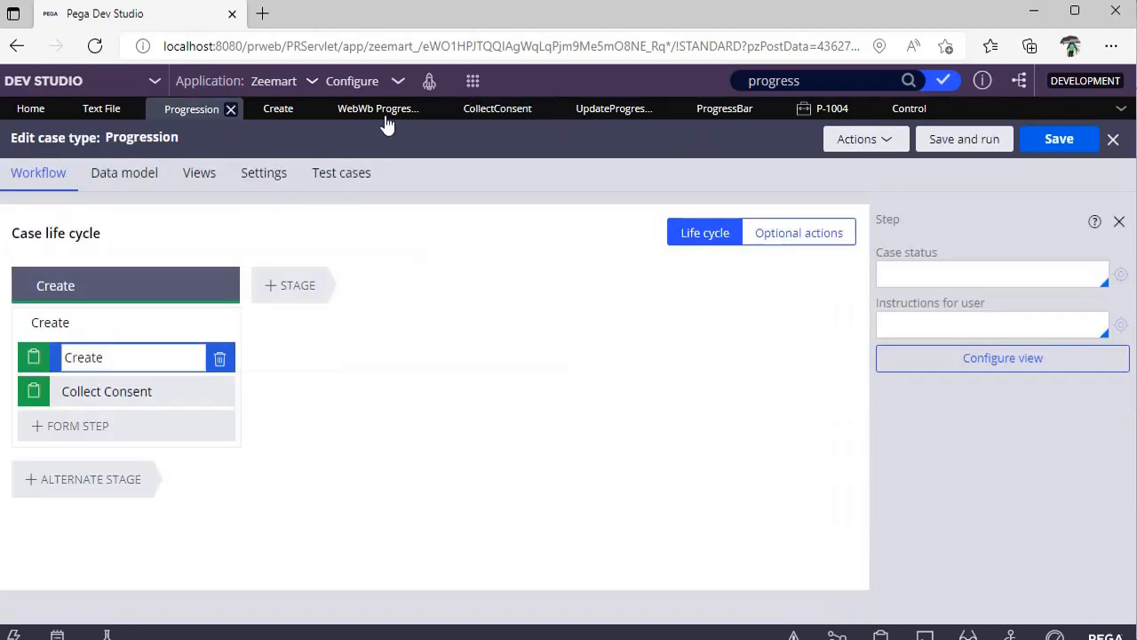
{"action": "left_click", "coordinate": [963, 138]}
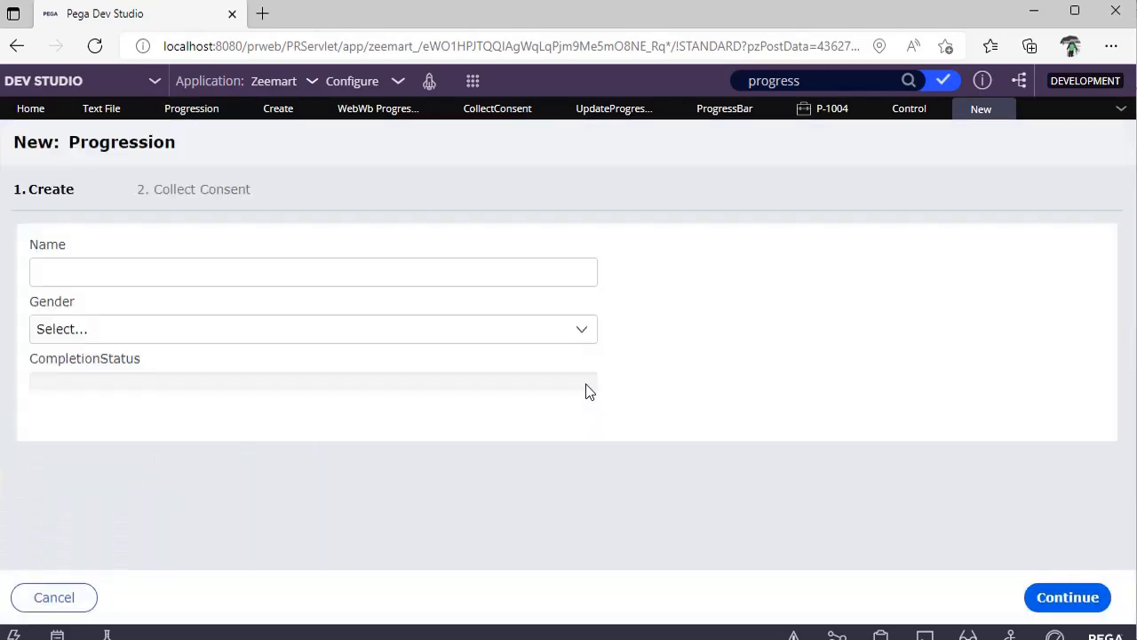
- Enter 'Name' as the name and choose Male gender, bringing completion to 50%
{"action": "left_click", "coordinate": [313, 272]}
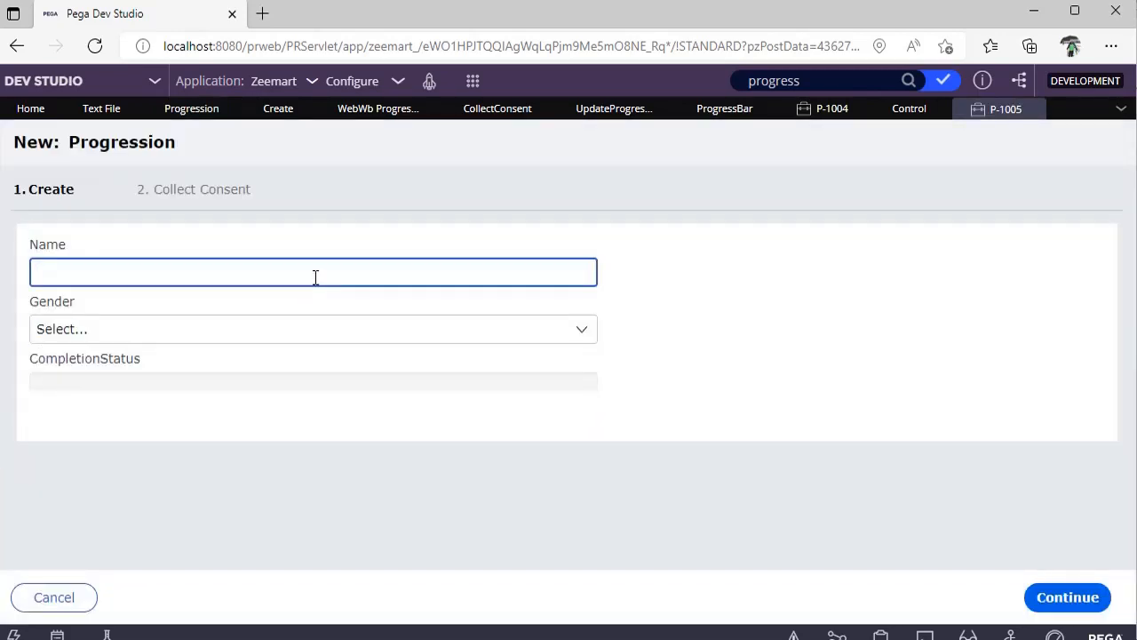
{"action": "type", "text": "Name"}
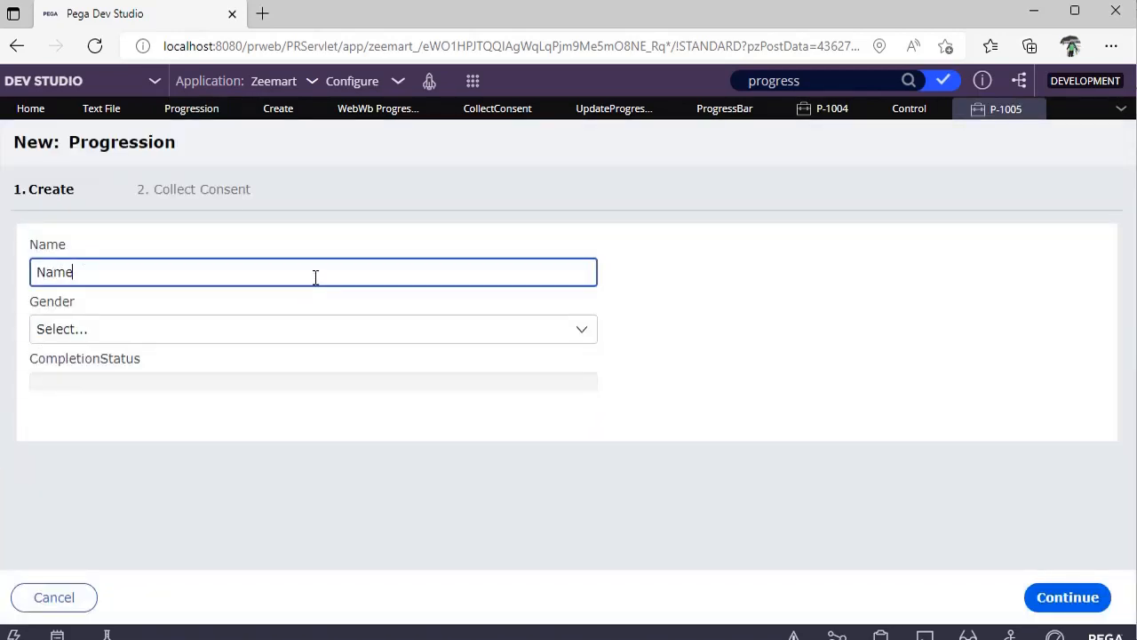
{"action": "mouse_move", "coordinate": [643, 302]}
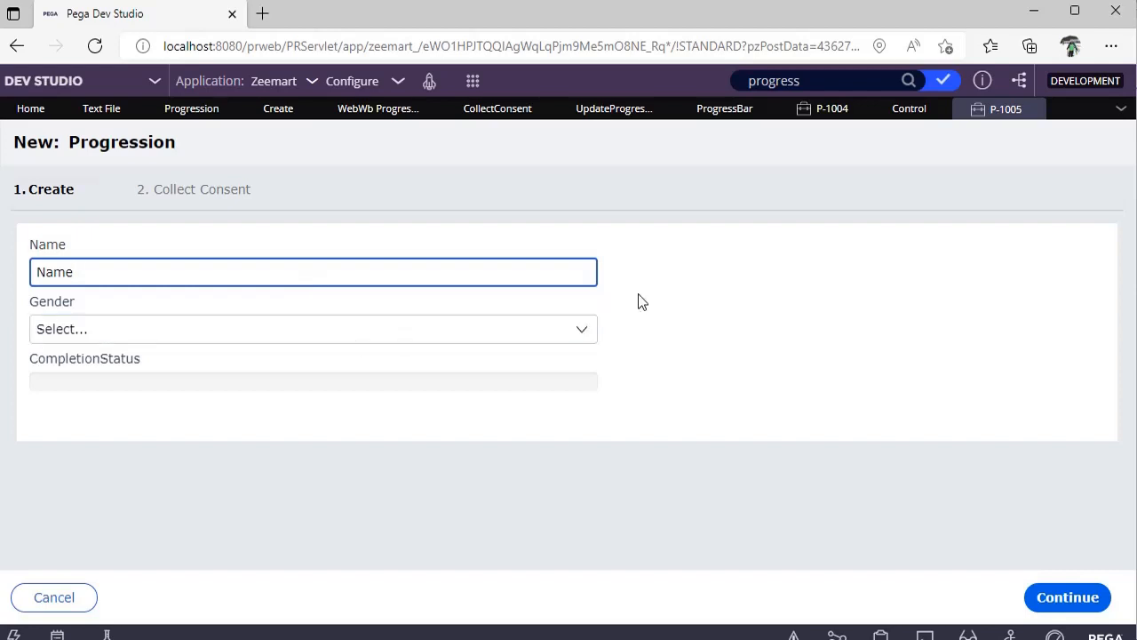
{"action": "left_click", "coordinate": [313, 329]}
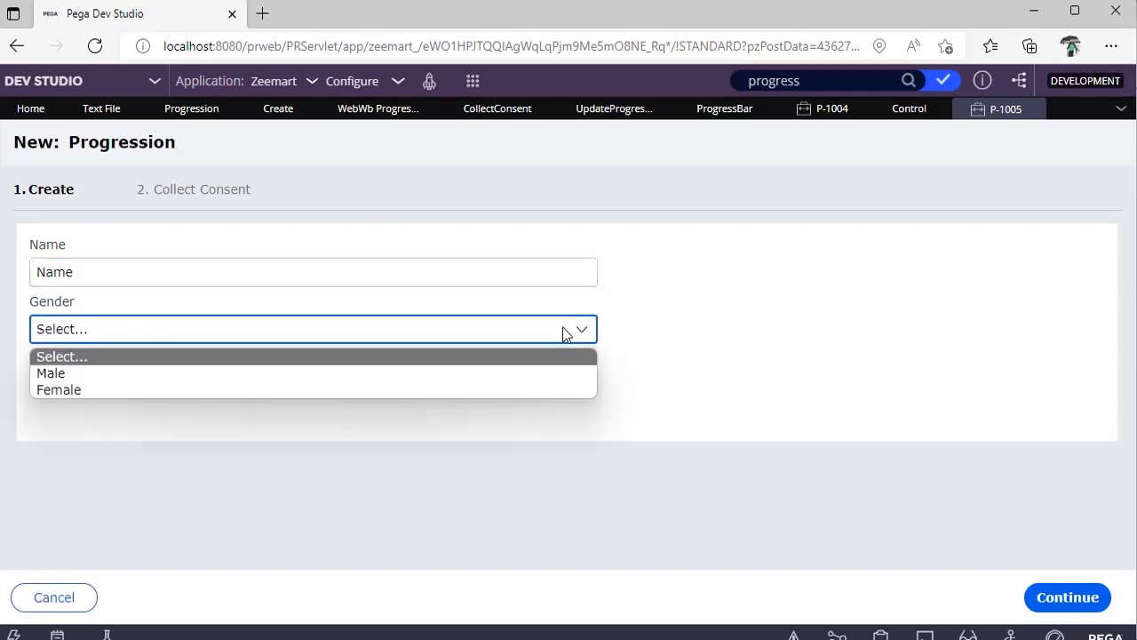
{"action": "mouse_move", "coordinate": [542, 341]}
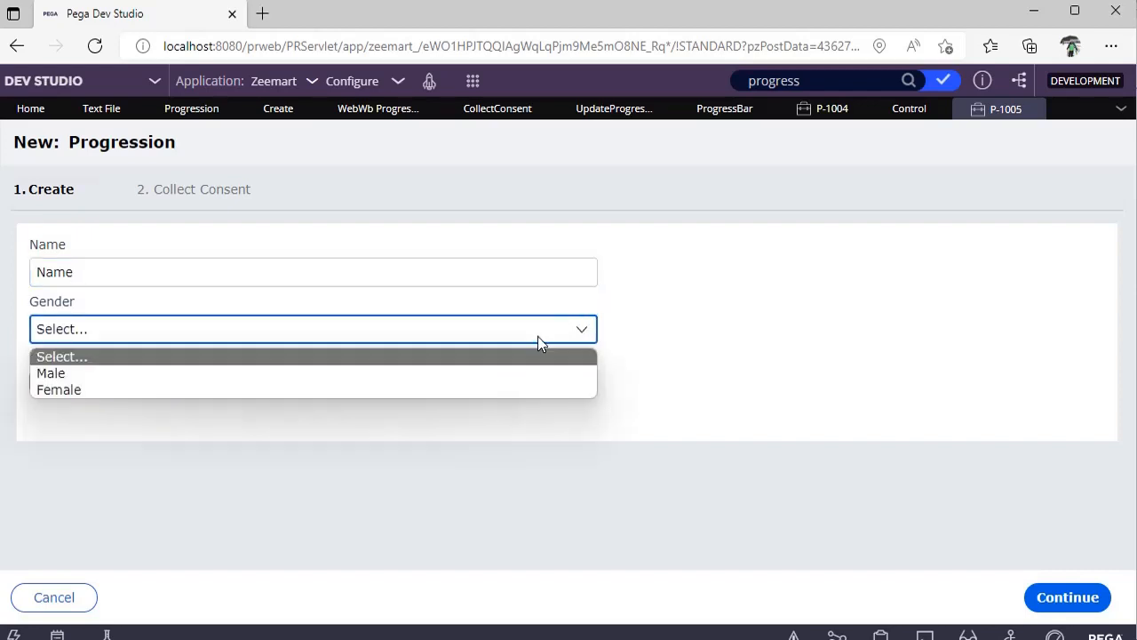
{"action": "left_click", "coordinate": [50, 373]}
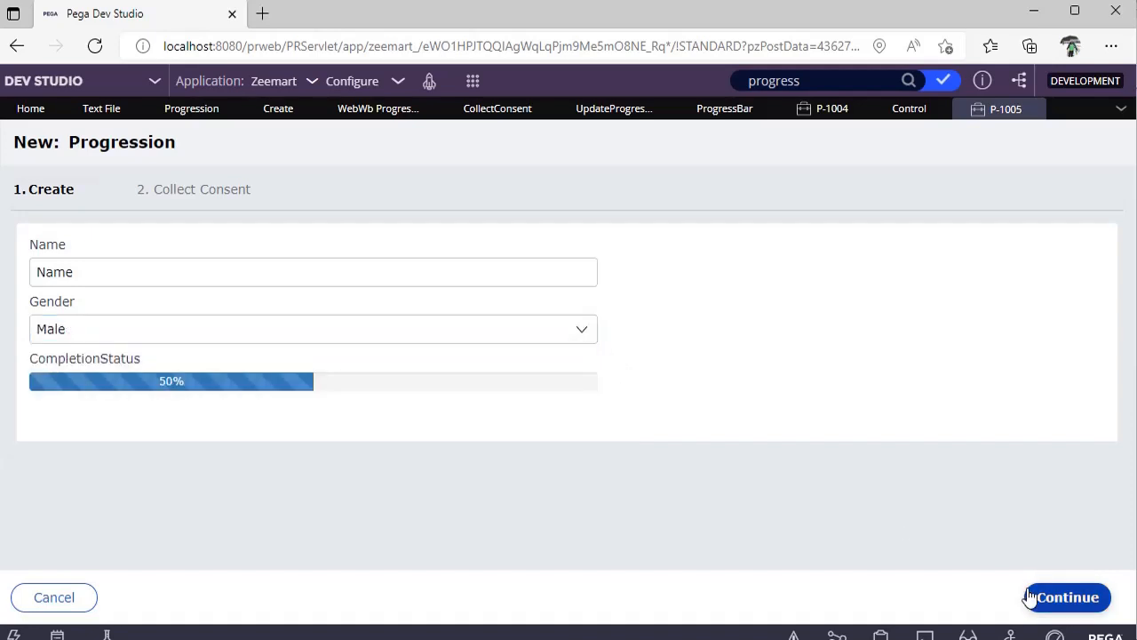
- Continue to the consent step and accept Privacy Policy and Terms and Conditions, reaching 100%
{"action": "left_click", "coordinate": [1066, 597]}
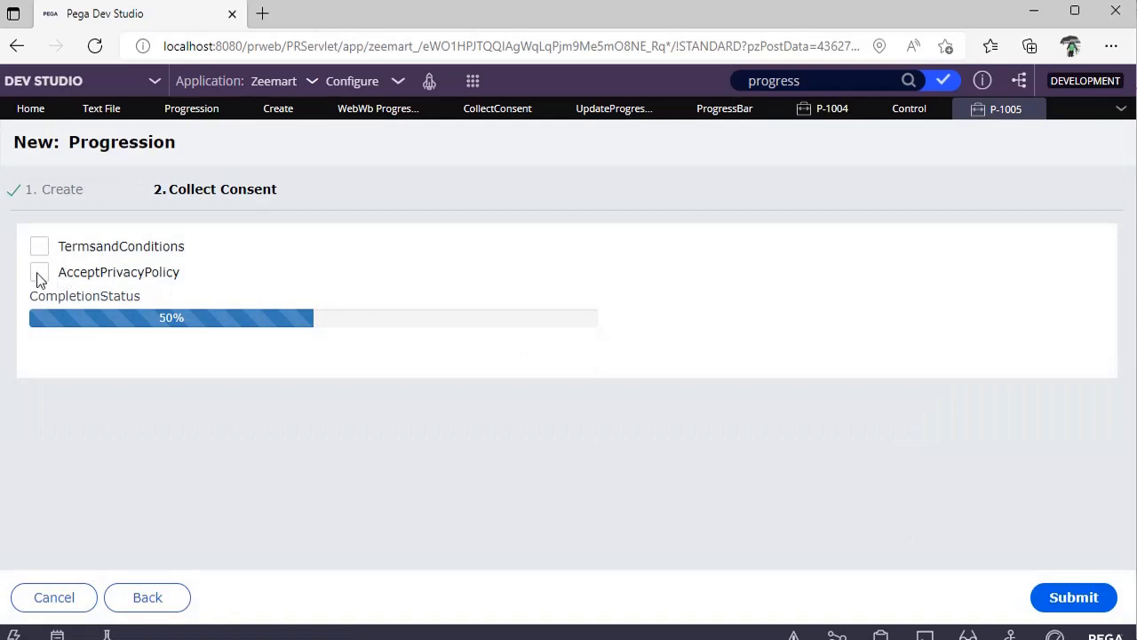
{"action": "left_click", "coordinate": [39, 245]}
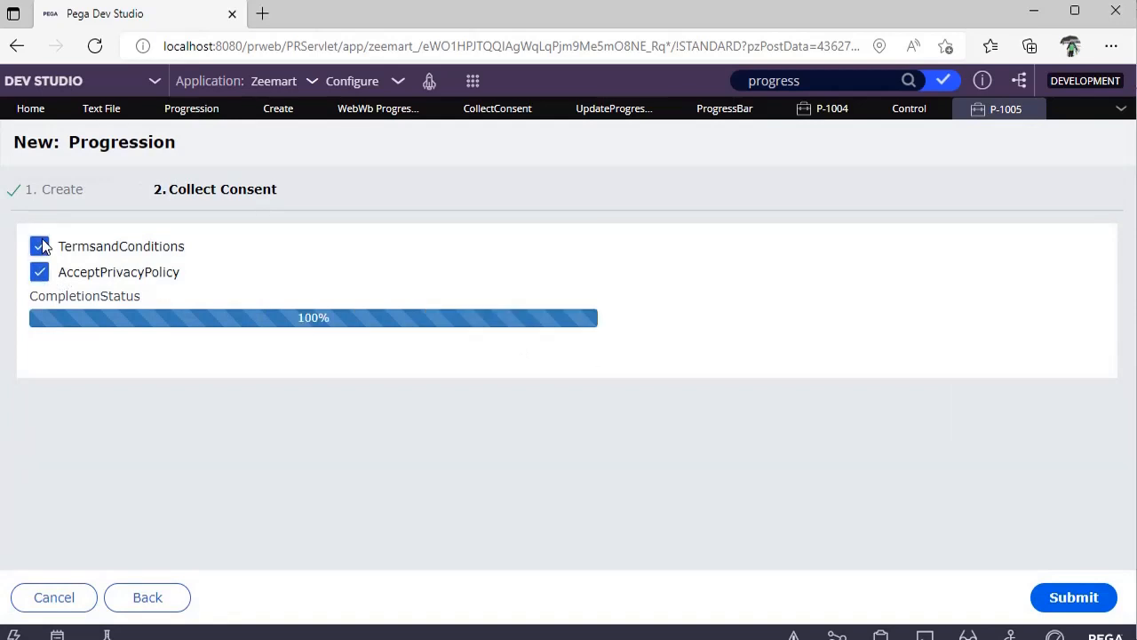
{"action": "left_click", "coordinate": [39, 246]}
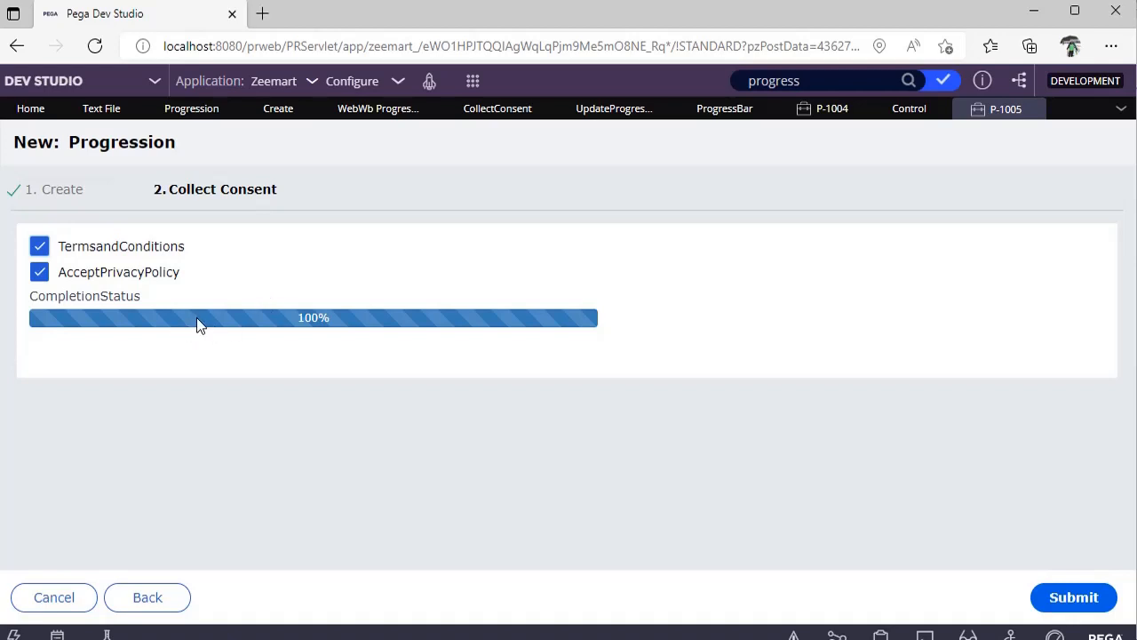
{"action": "mouse_move", "coordinate": [273, 320]}
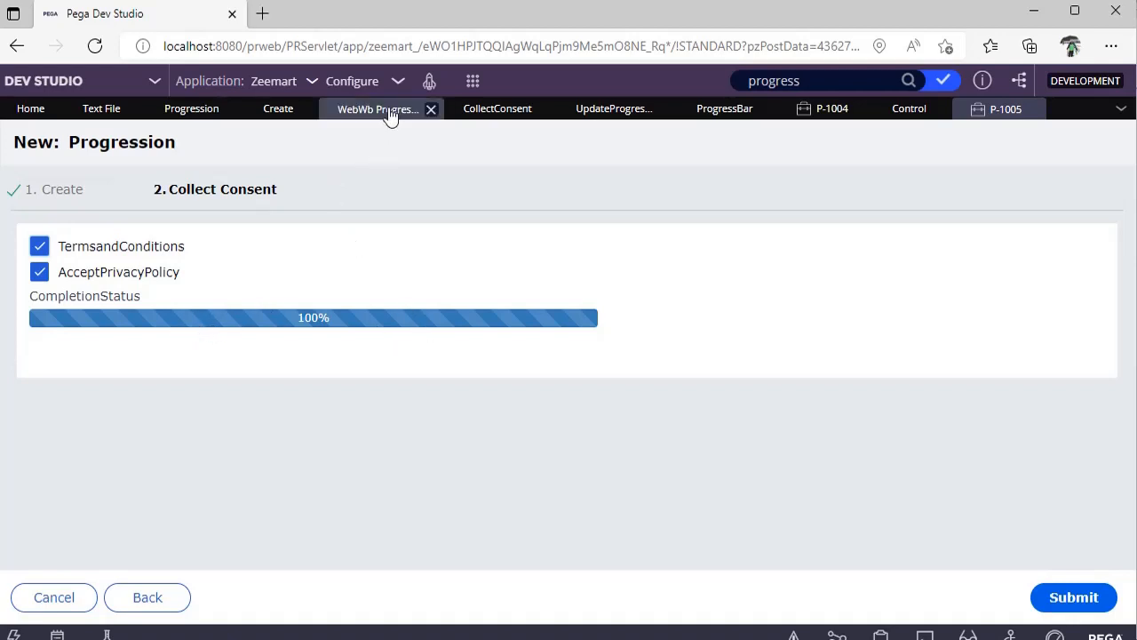
{"action": "left_click", "coordinate": [377, 108]}
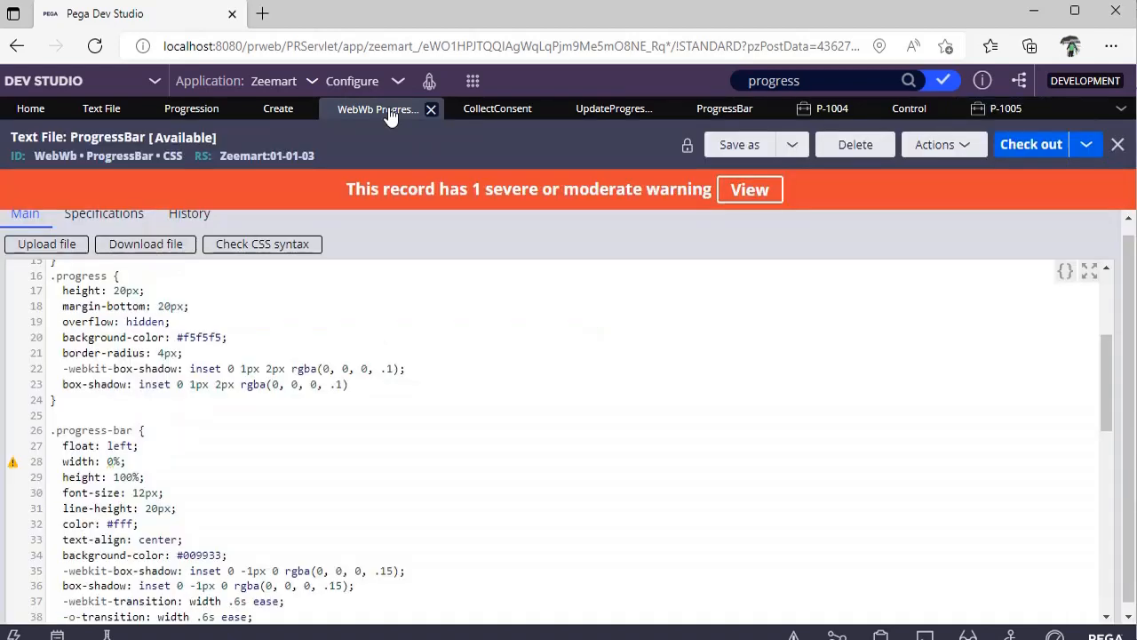
{"action": "double_click", "coordinate": [199, 338]}
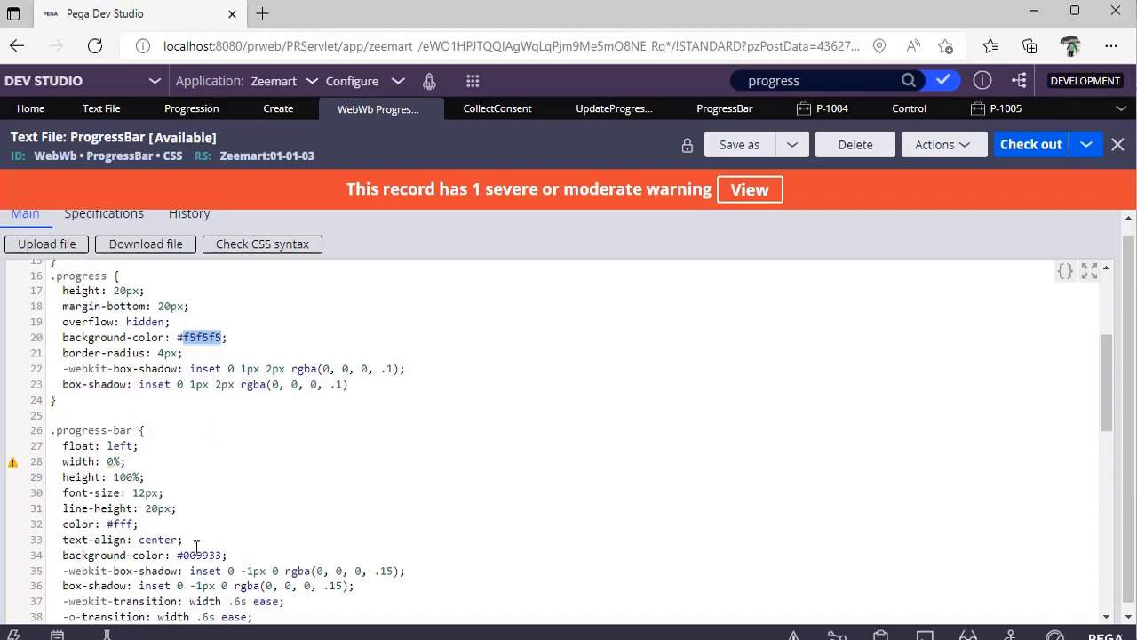
{"action": "double_click", "coordinate": [199, 554]}
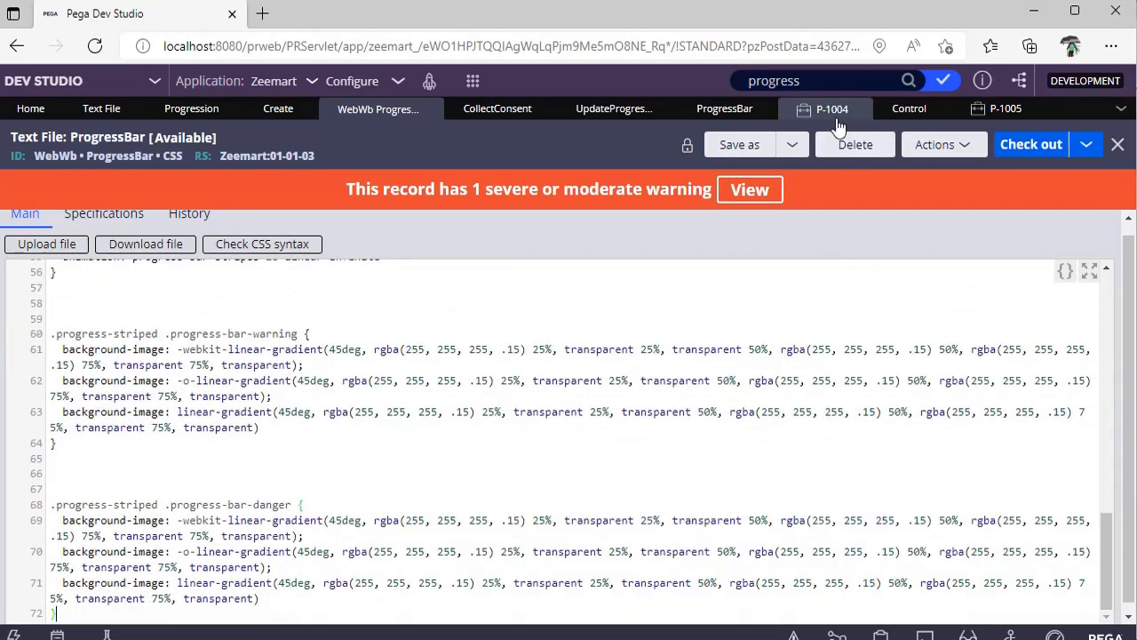
{"action": "left_click", "coordinate": [1006, 109]}
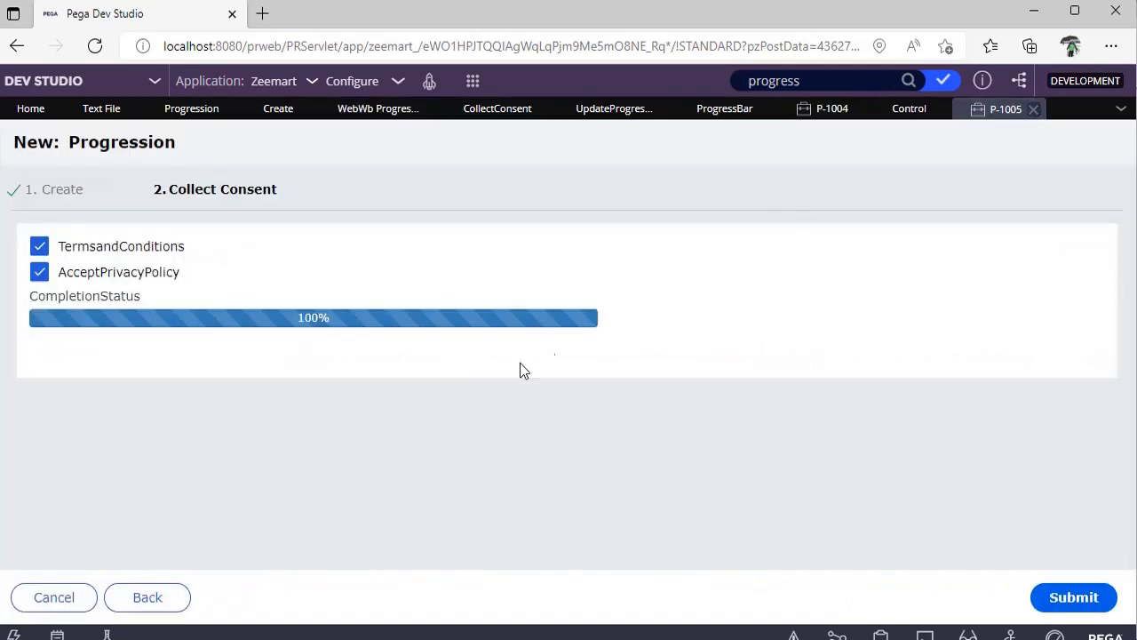
{"action": "mouse_move", "coordinate": [598, 384]}
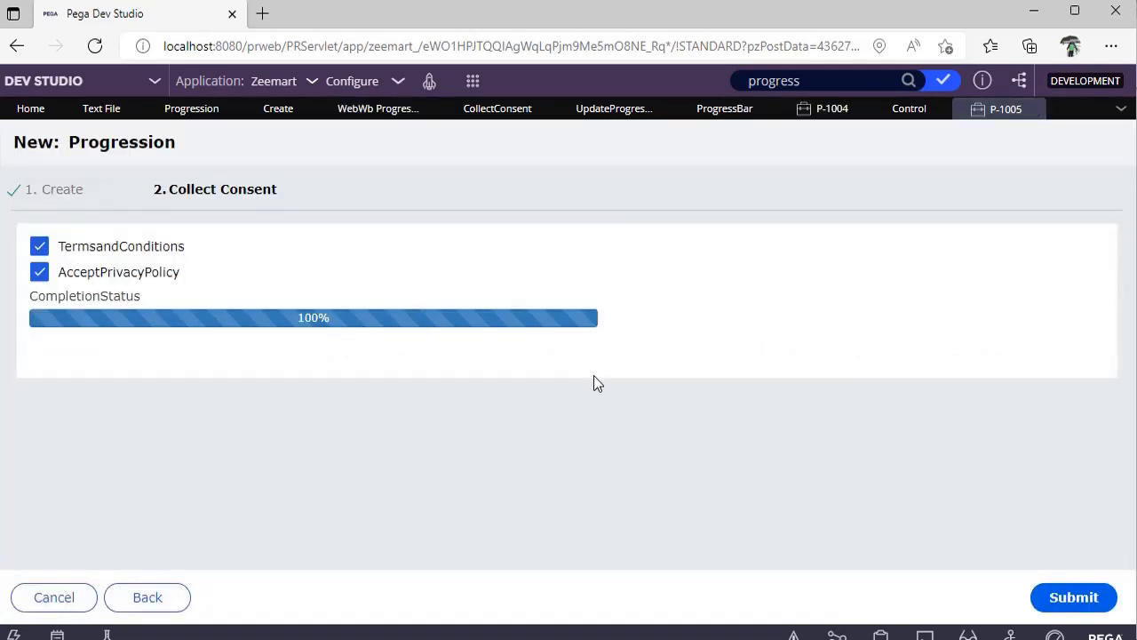